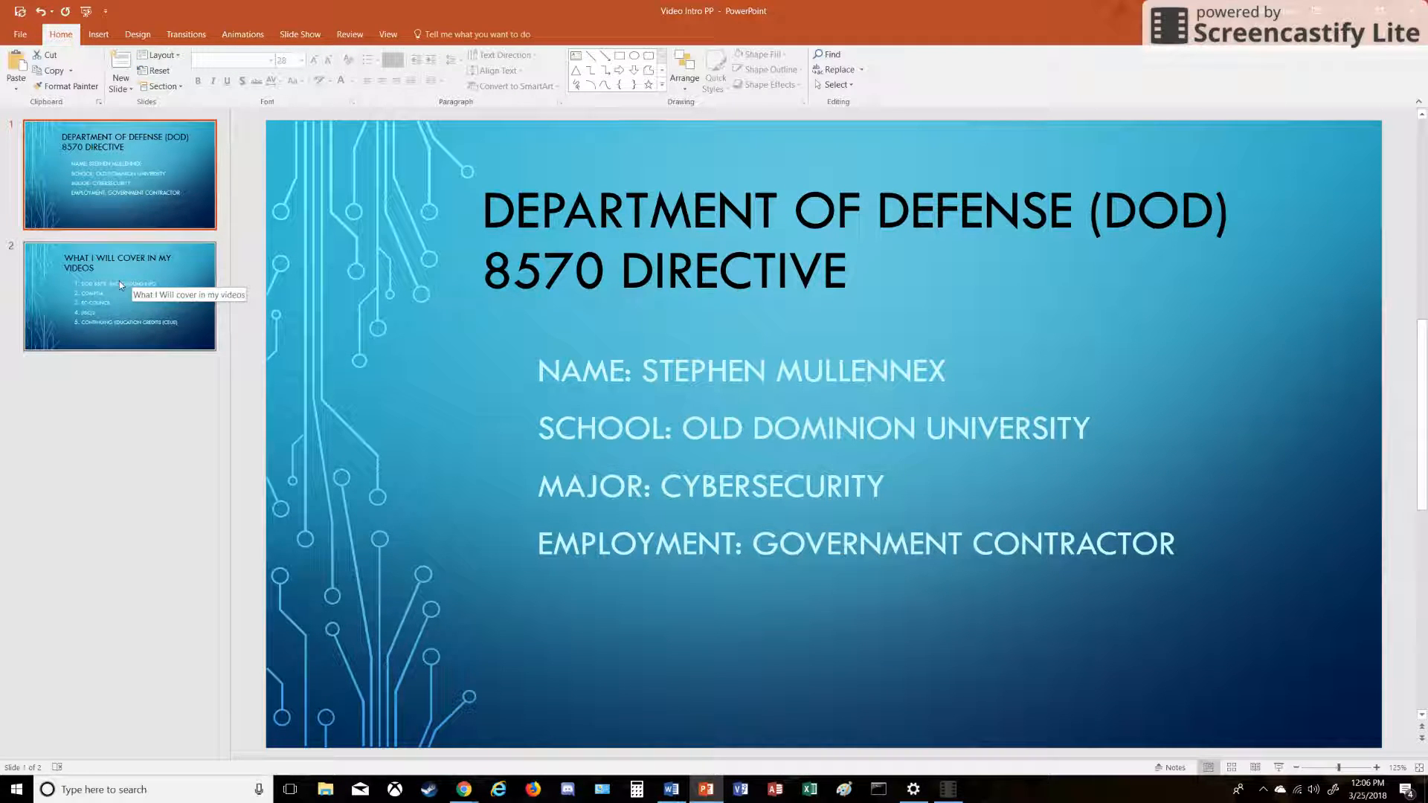
Switch from the title slide to slide 2 in the thumbnail pane.
left_click(119, 294)
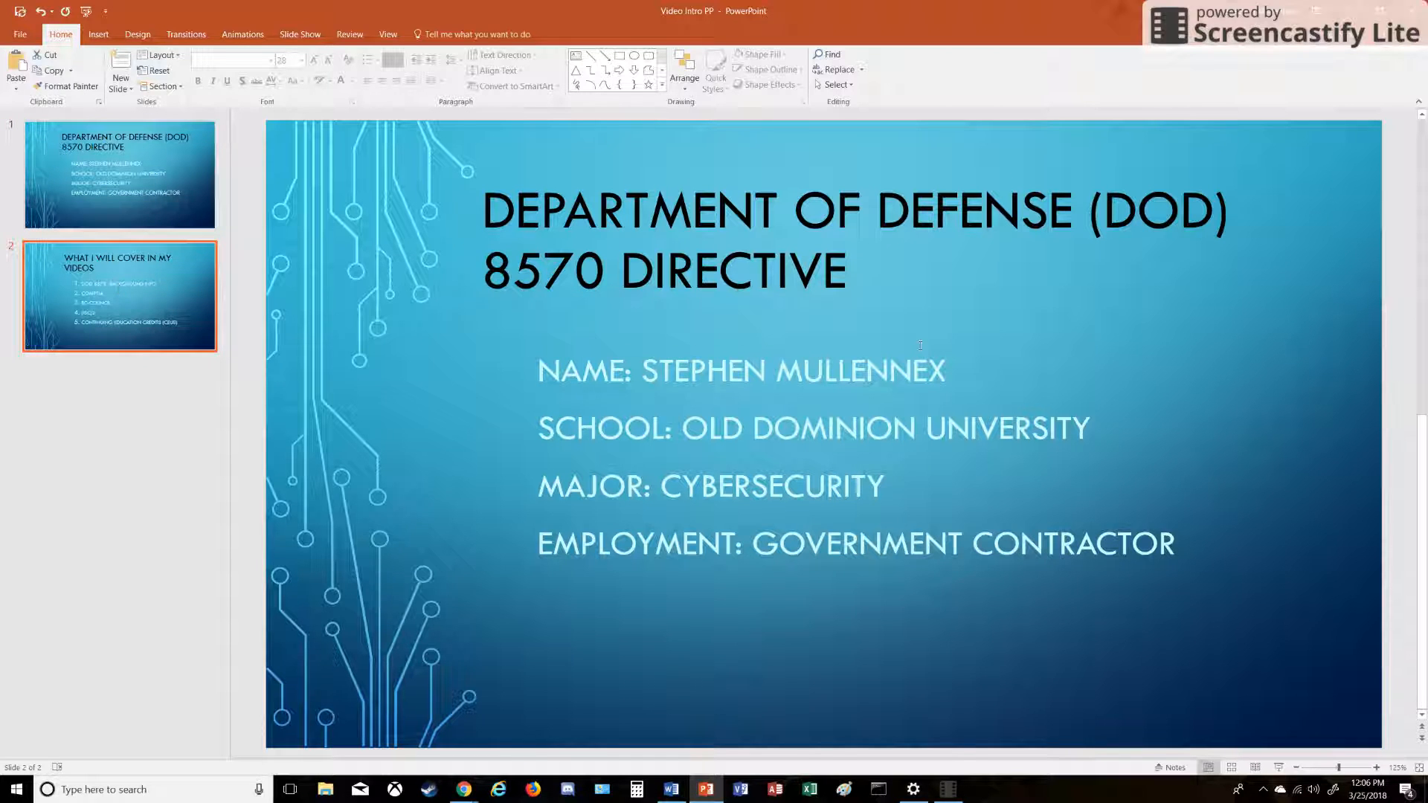
Show slide 2's list of five video topics, from DoD 8570 background to CEUs.
left_click(119, 294)
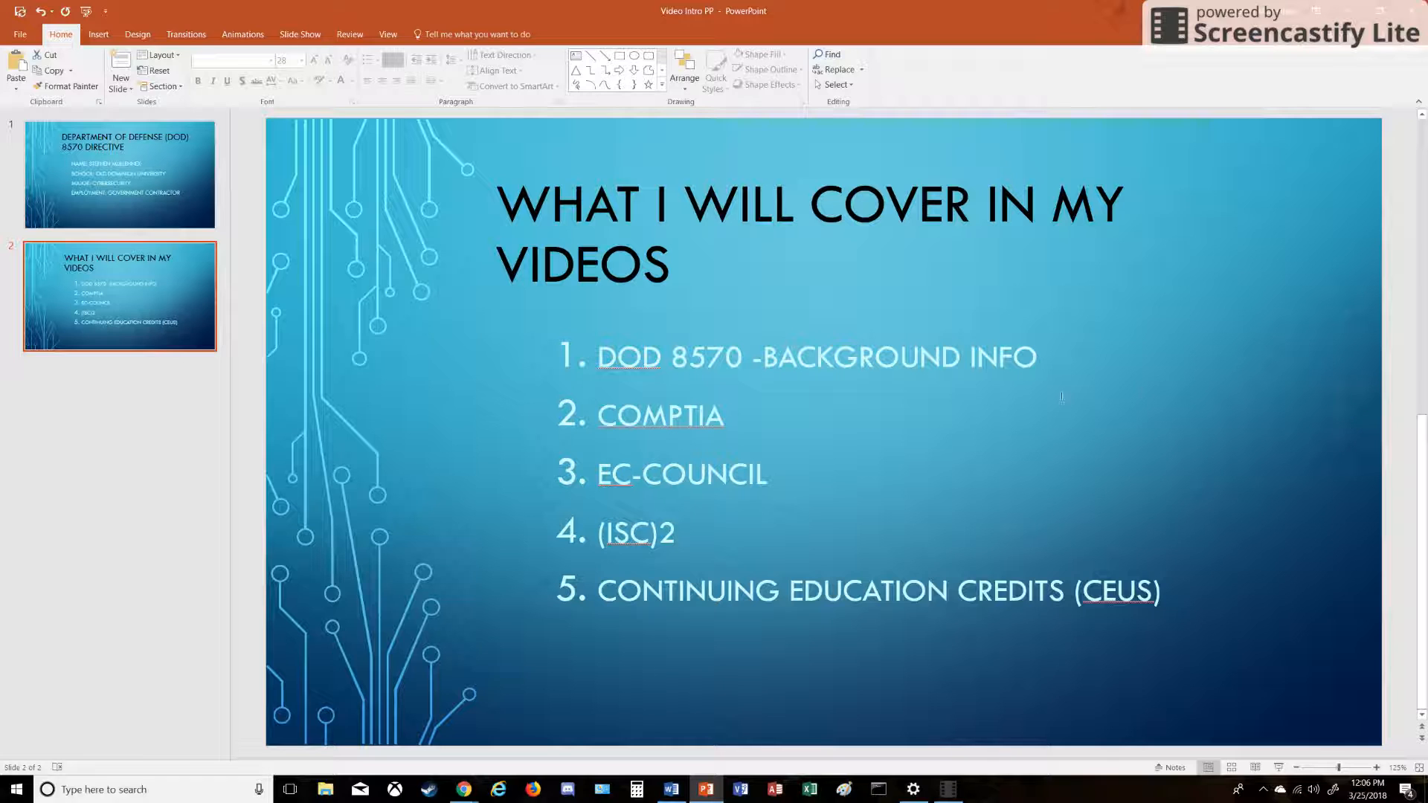
mouse_move(704, 551)
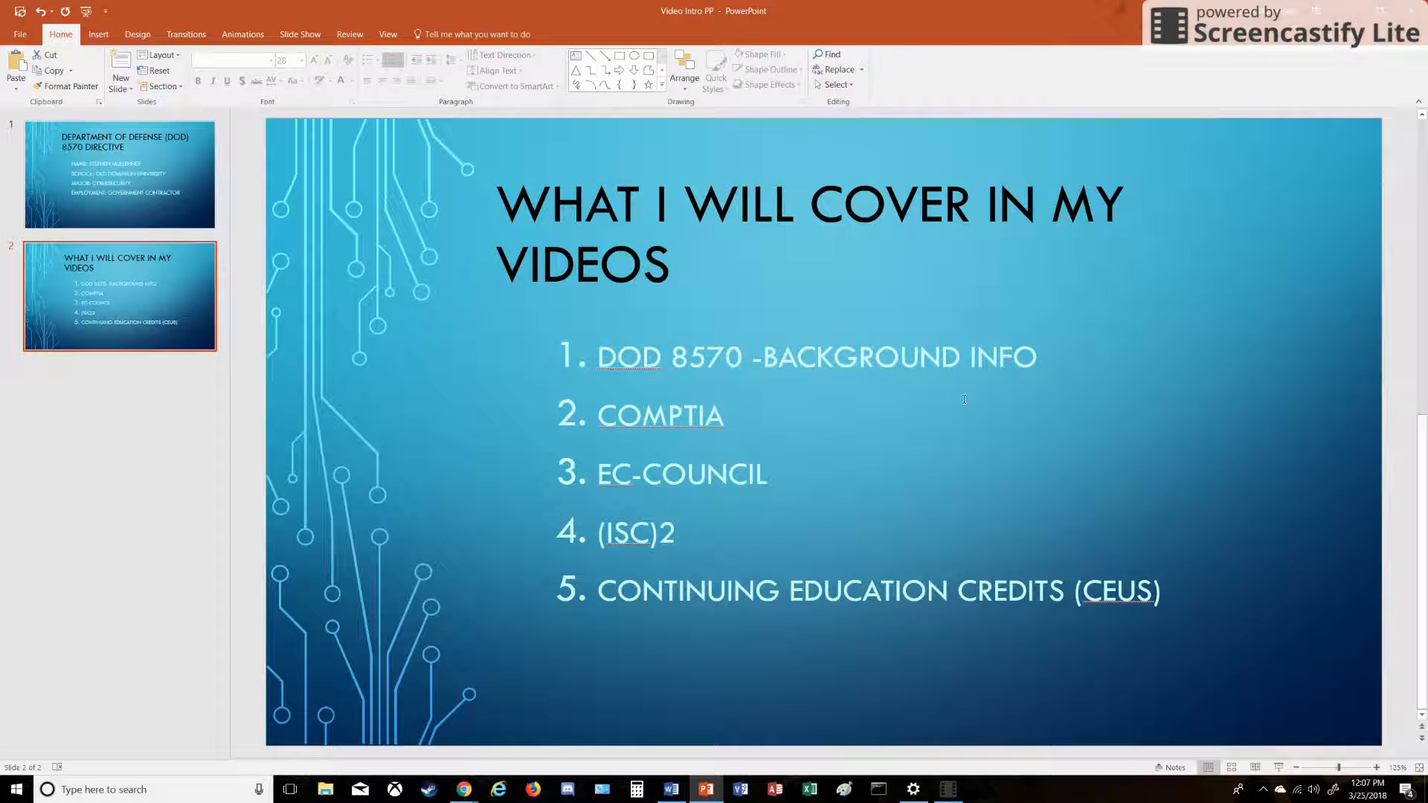
mouse_move(465, 789)
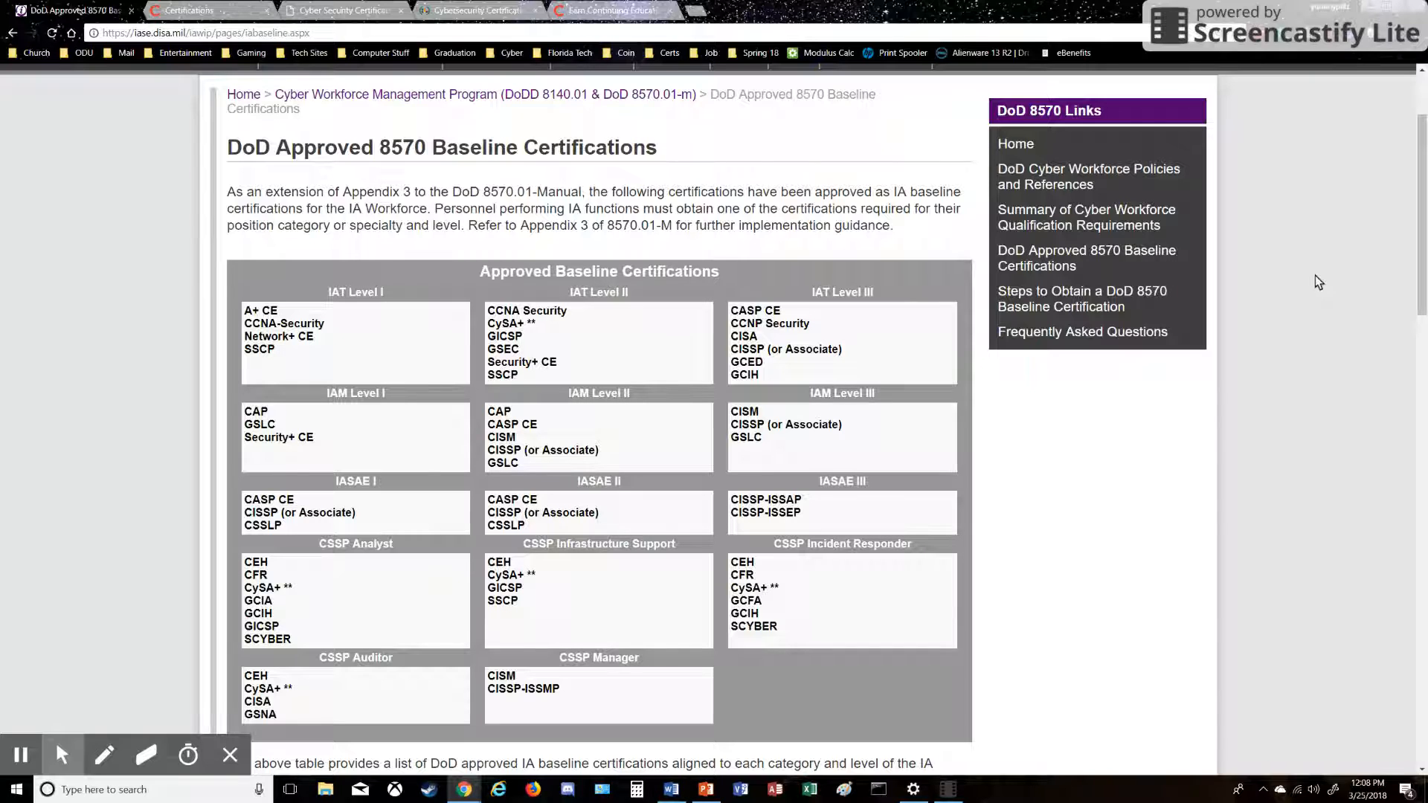
mouse_move(1245, 339)
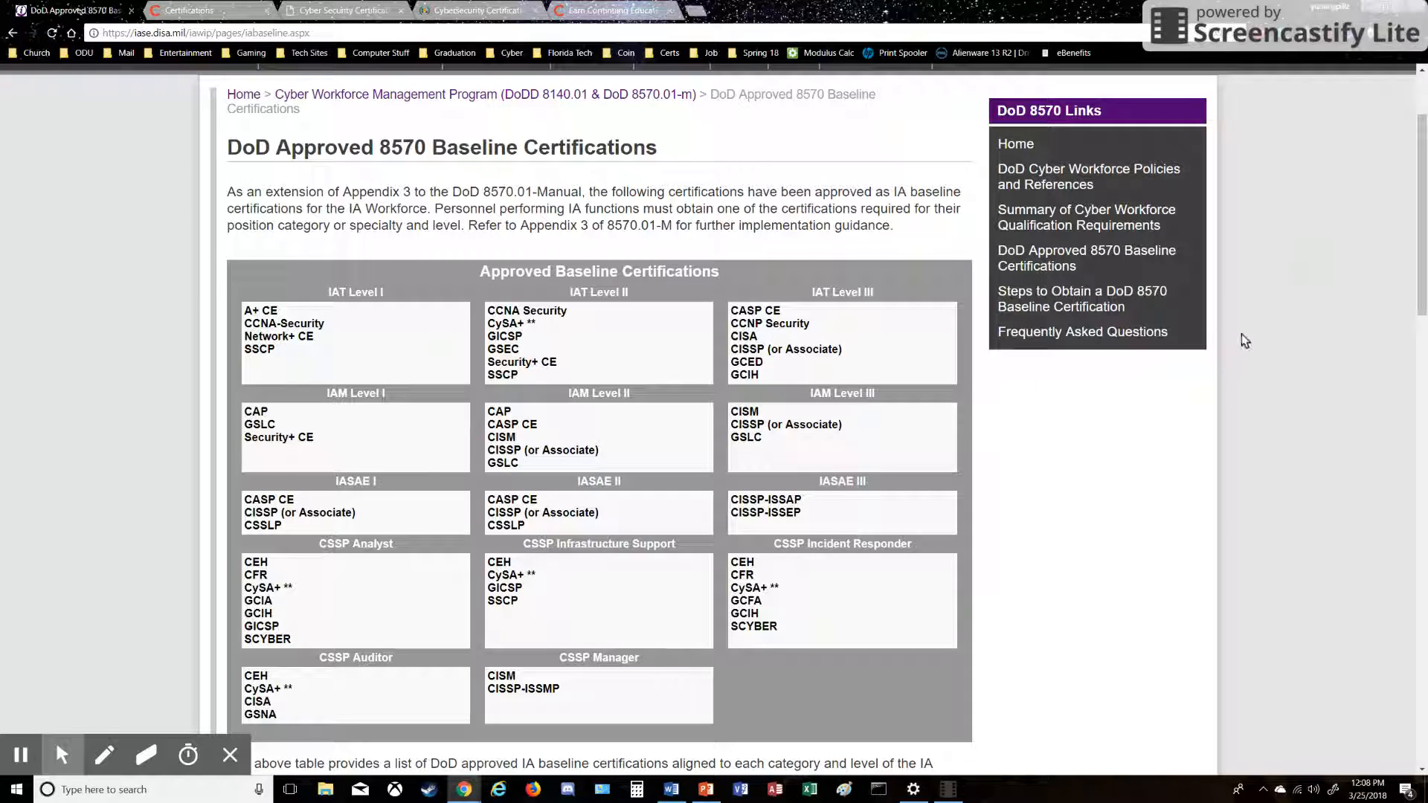
mouse_move(1171, 353)
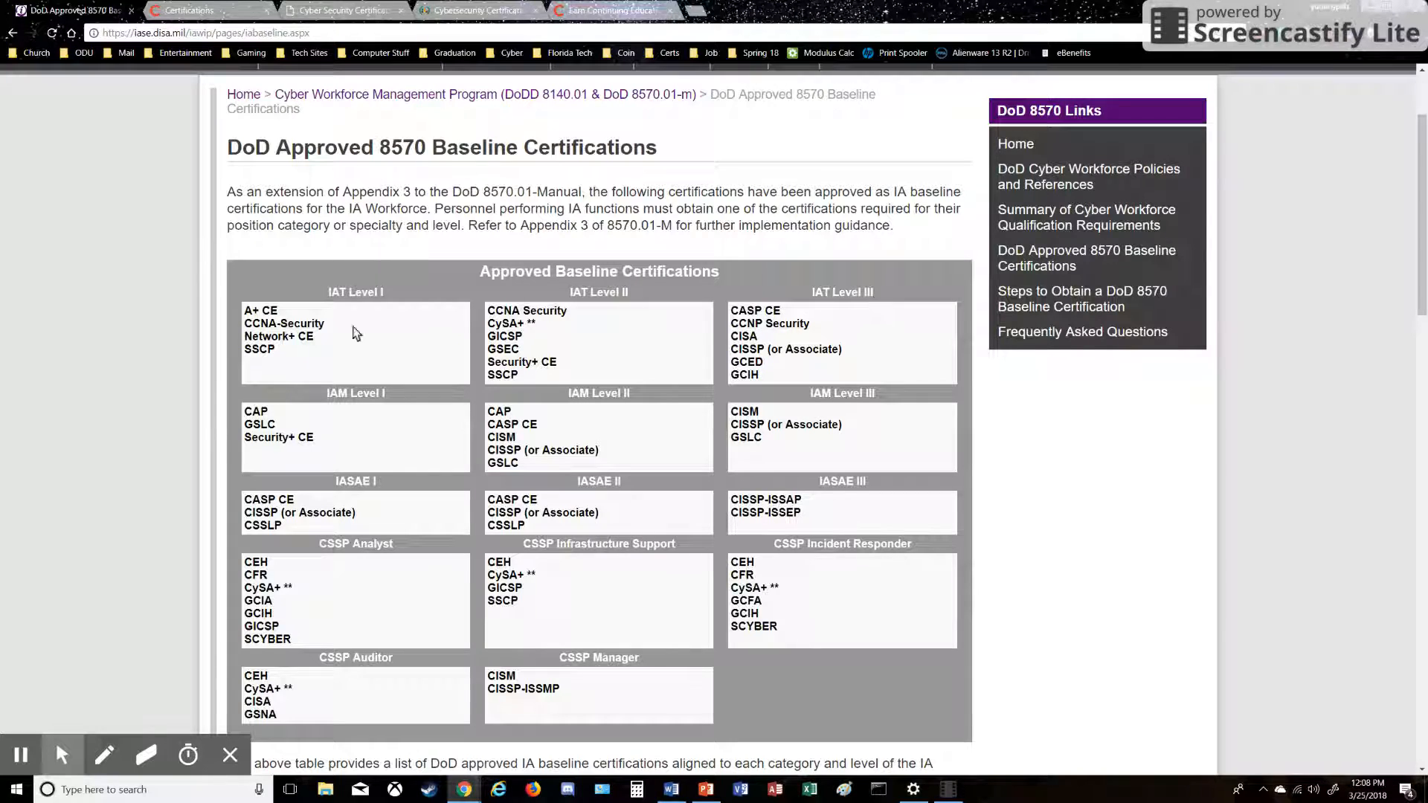
mouse_move(282, 342)
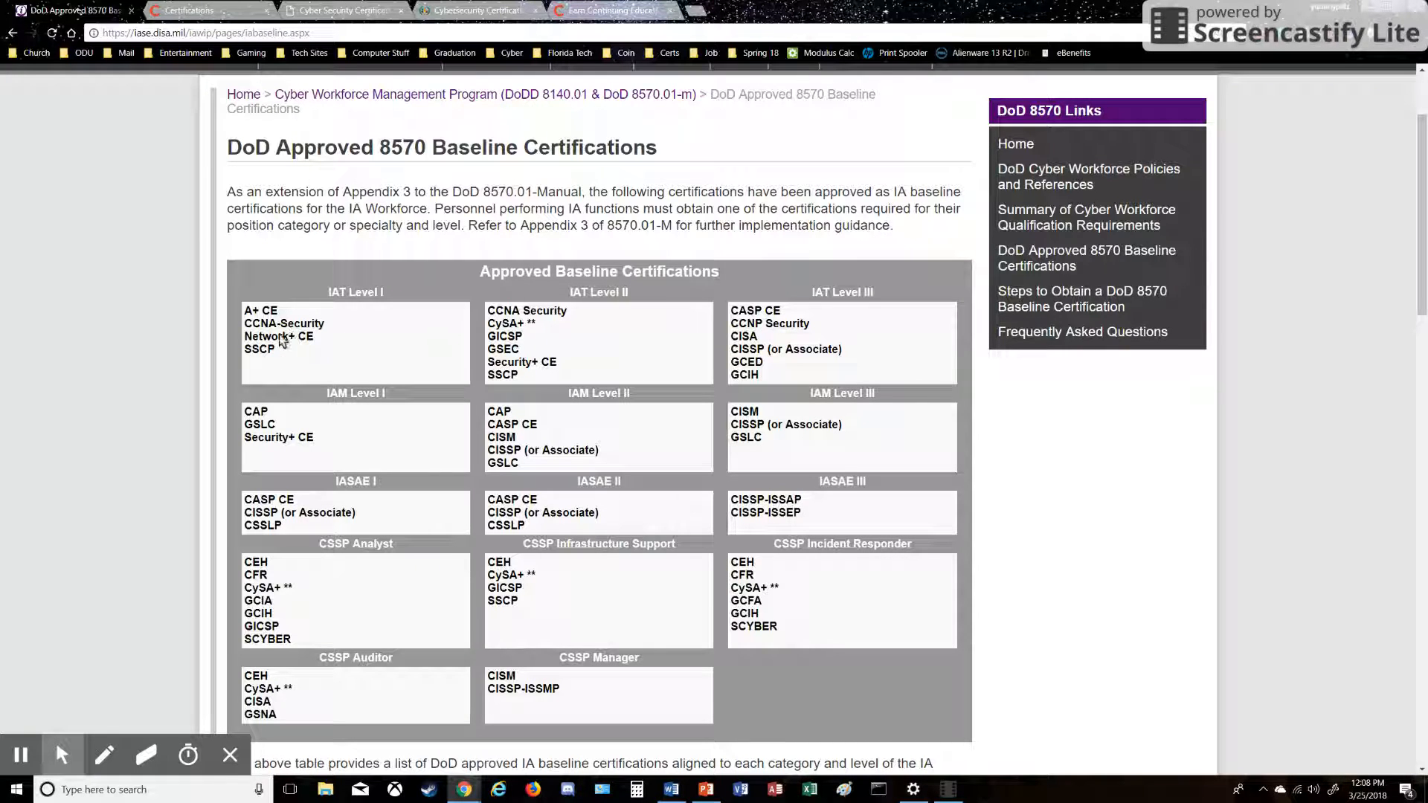
mouse_move(257, 316)
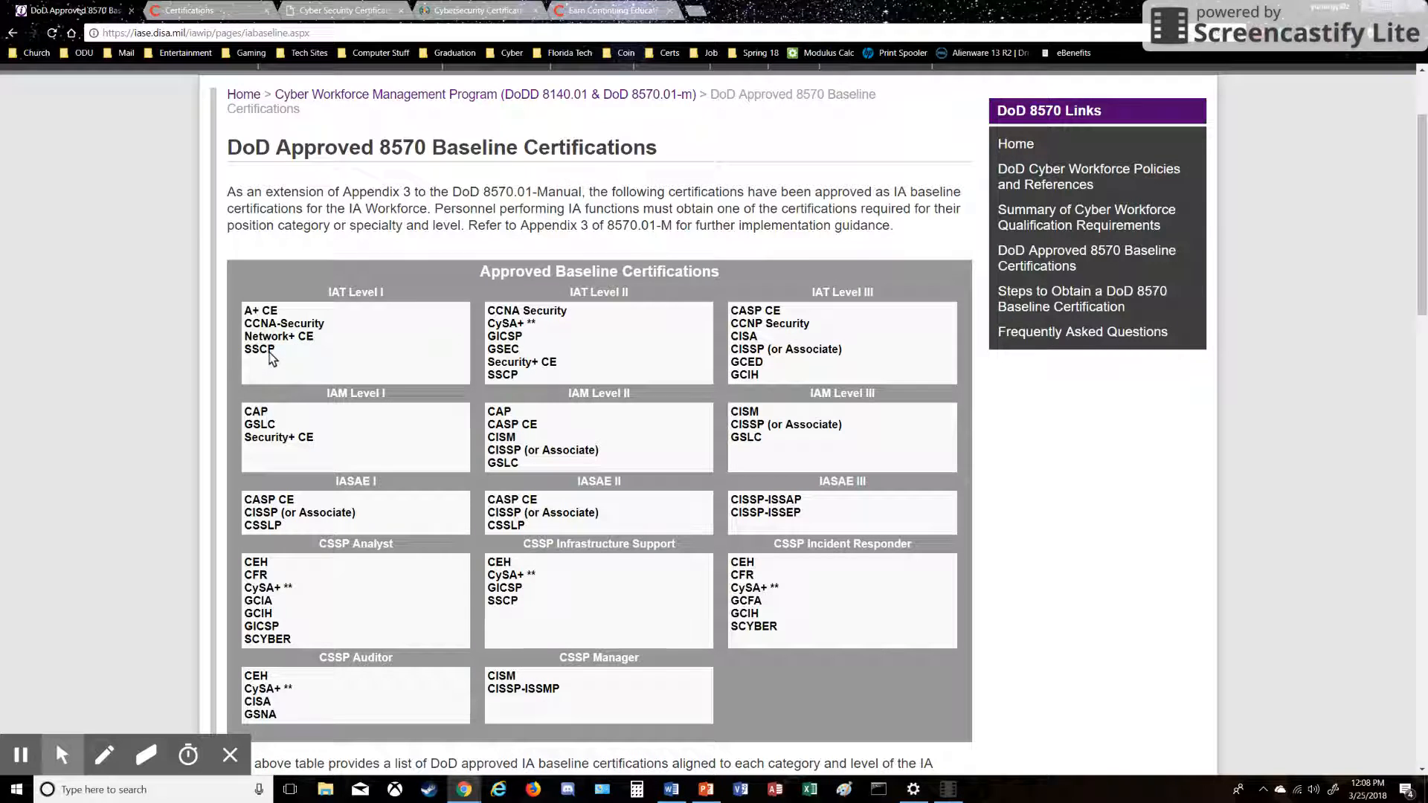
mouse_move(689, 556)
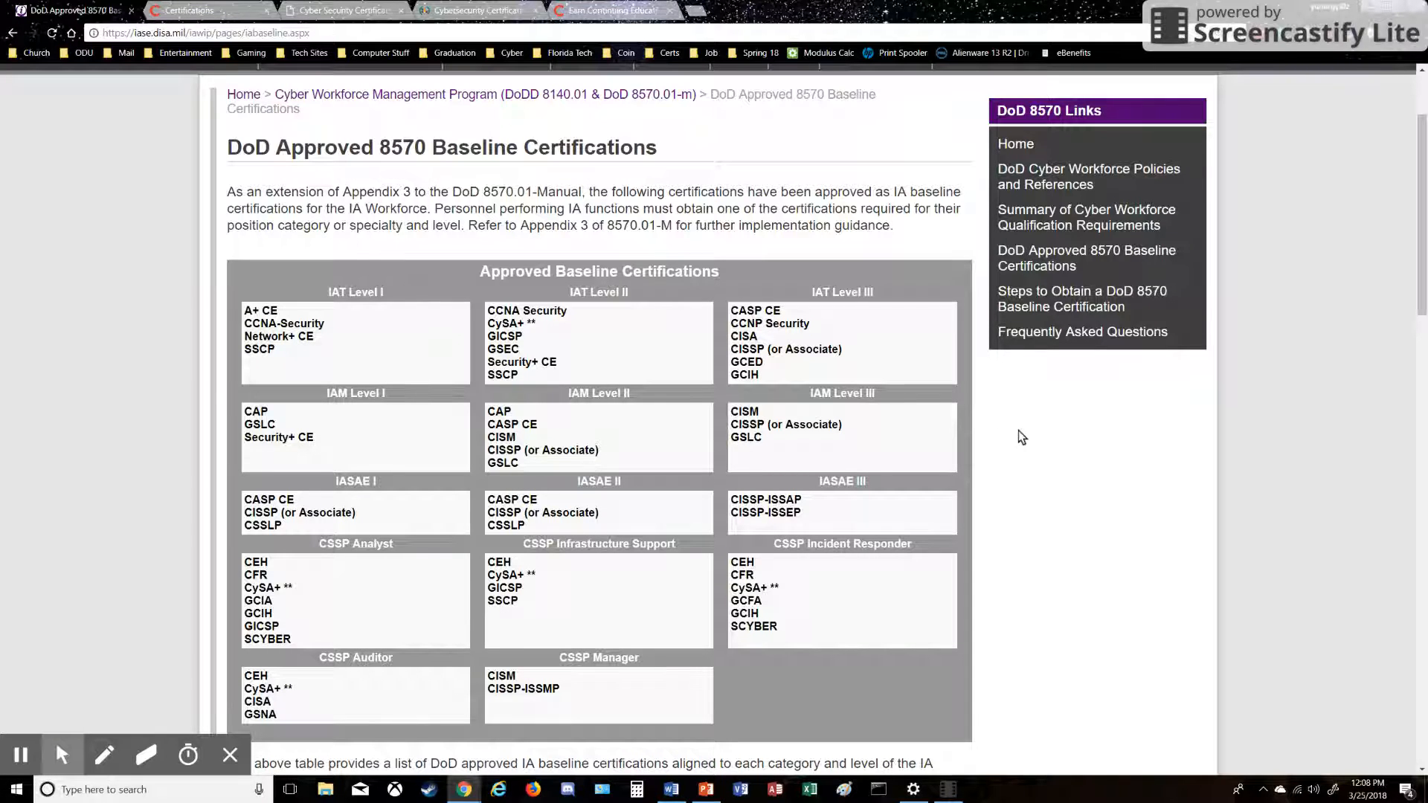
mouse_move(352, 350)
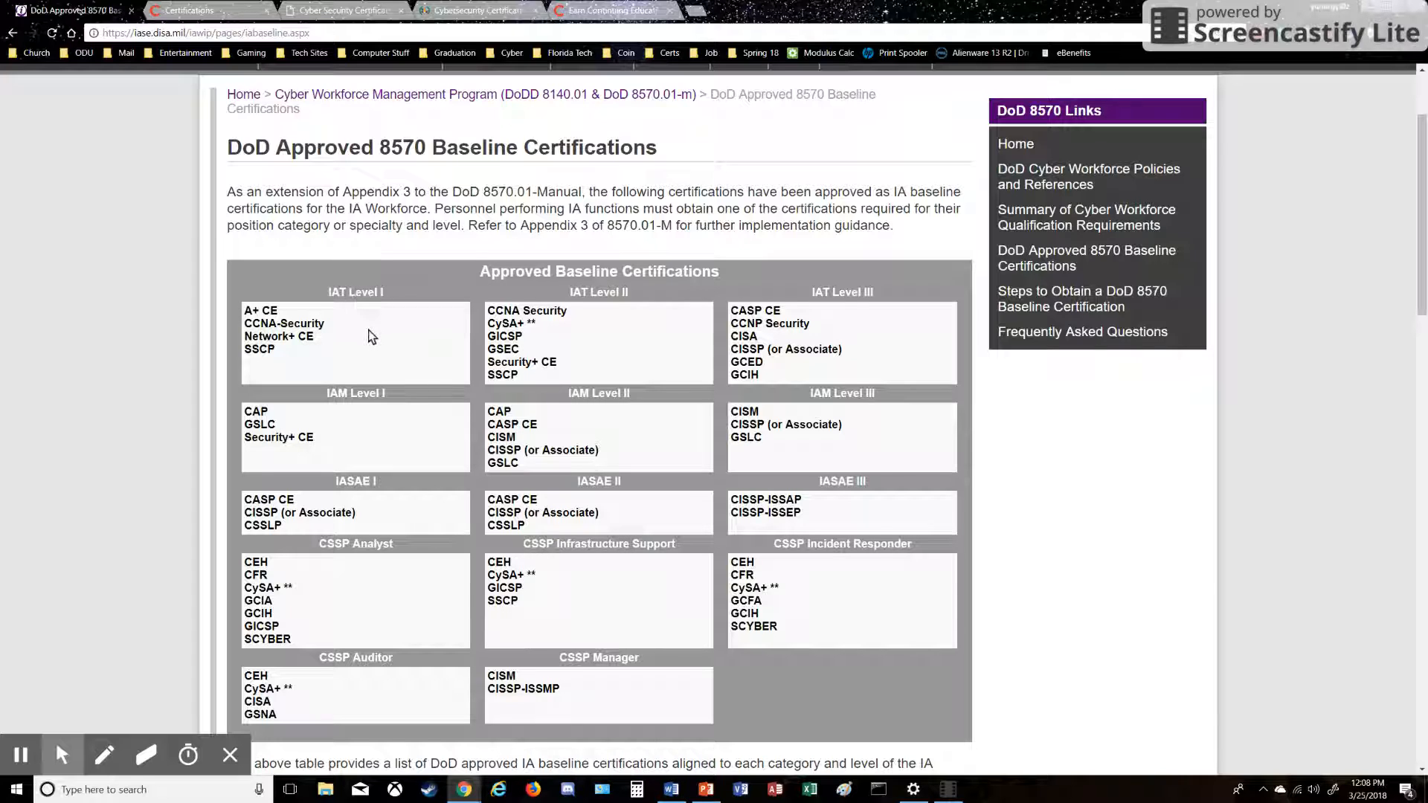
mouse_move(563, 317)
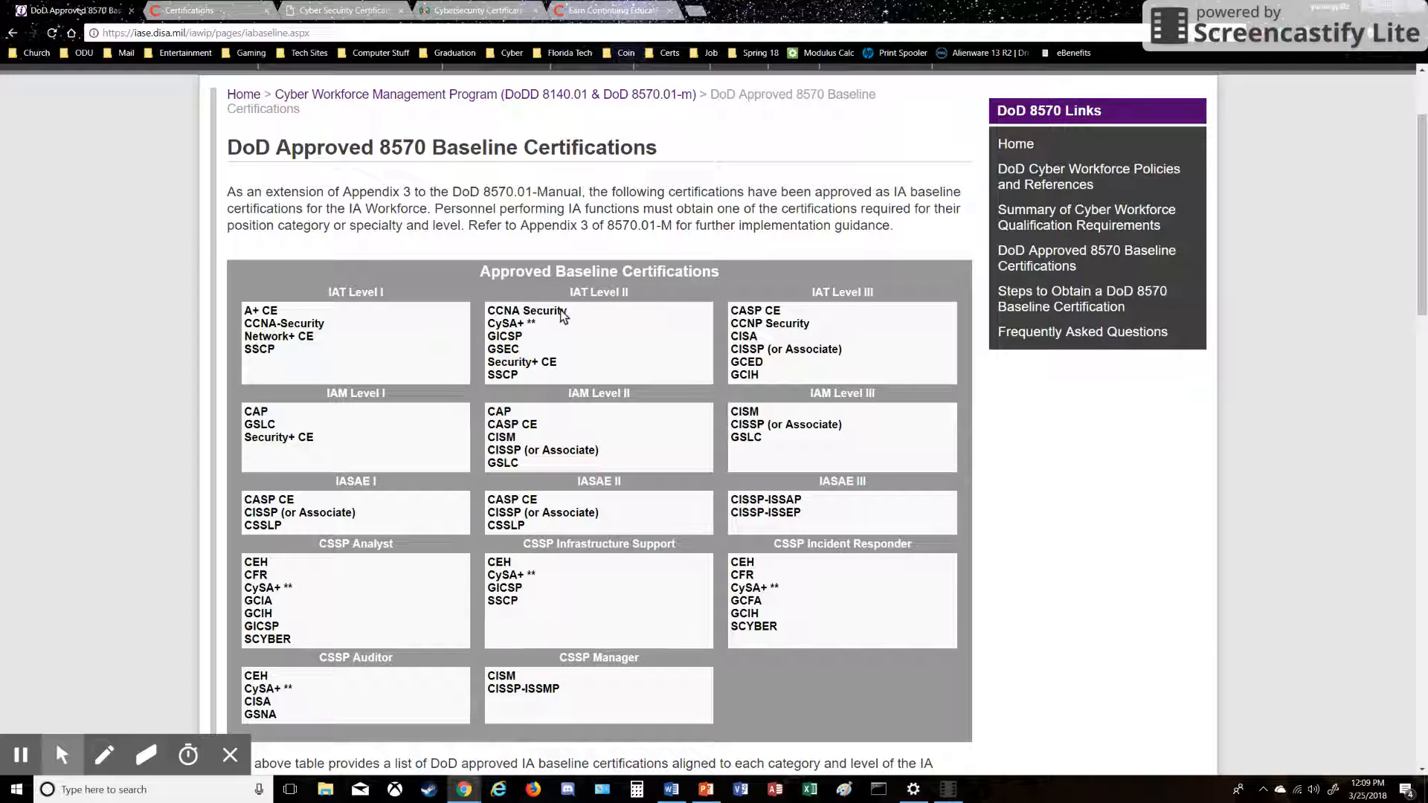
mouse_move(583, 322)
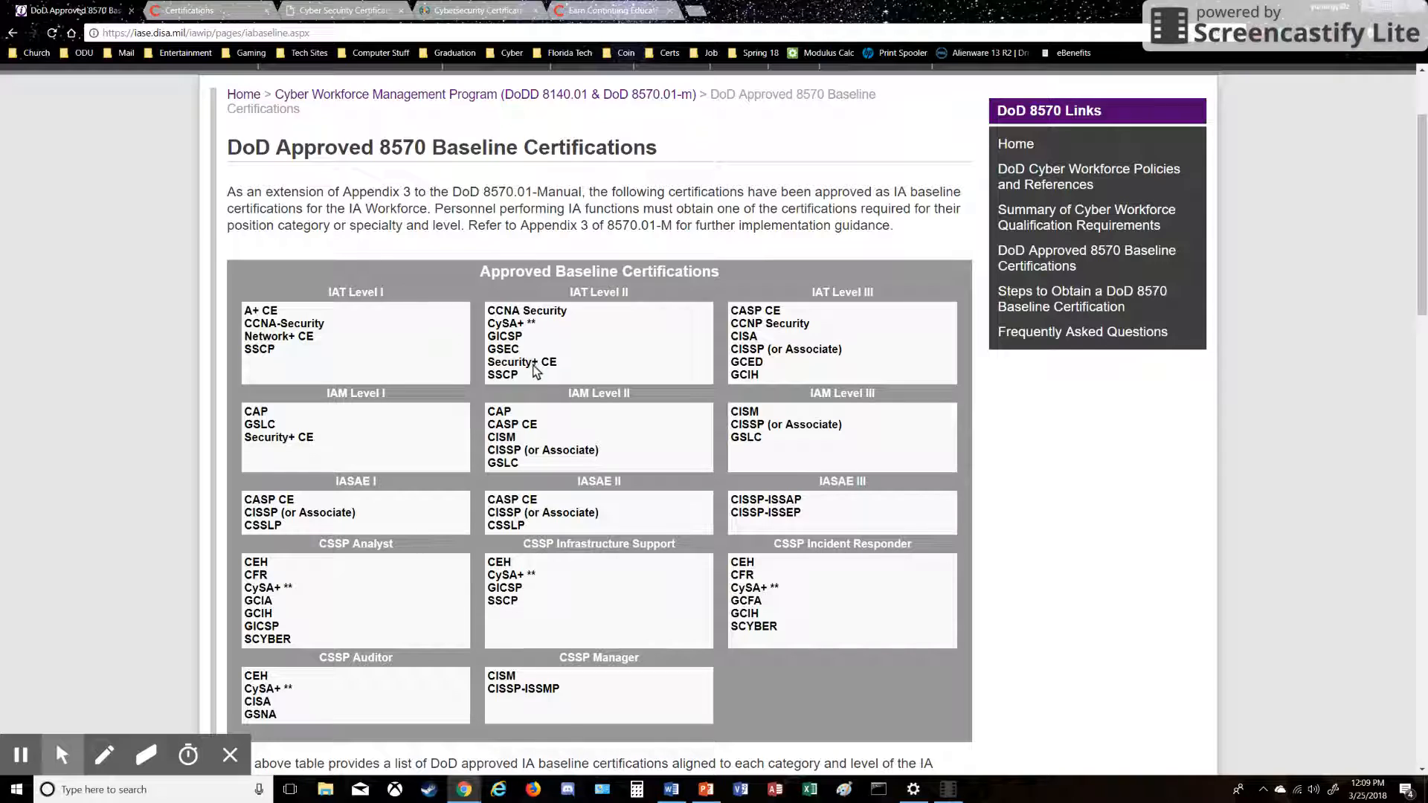
mouse_move(531, 372)
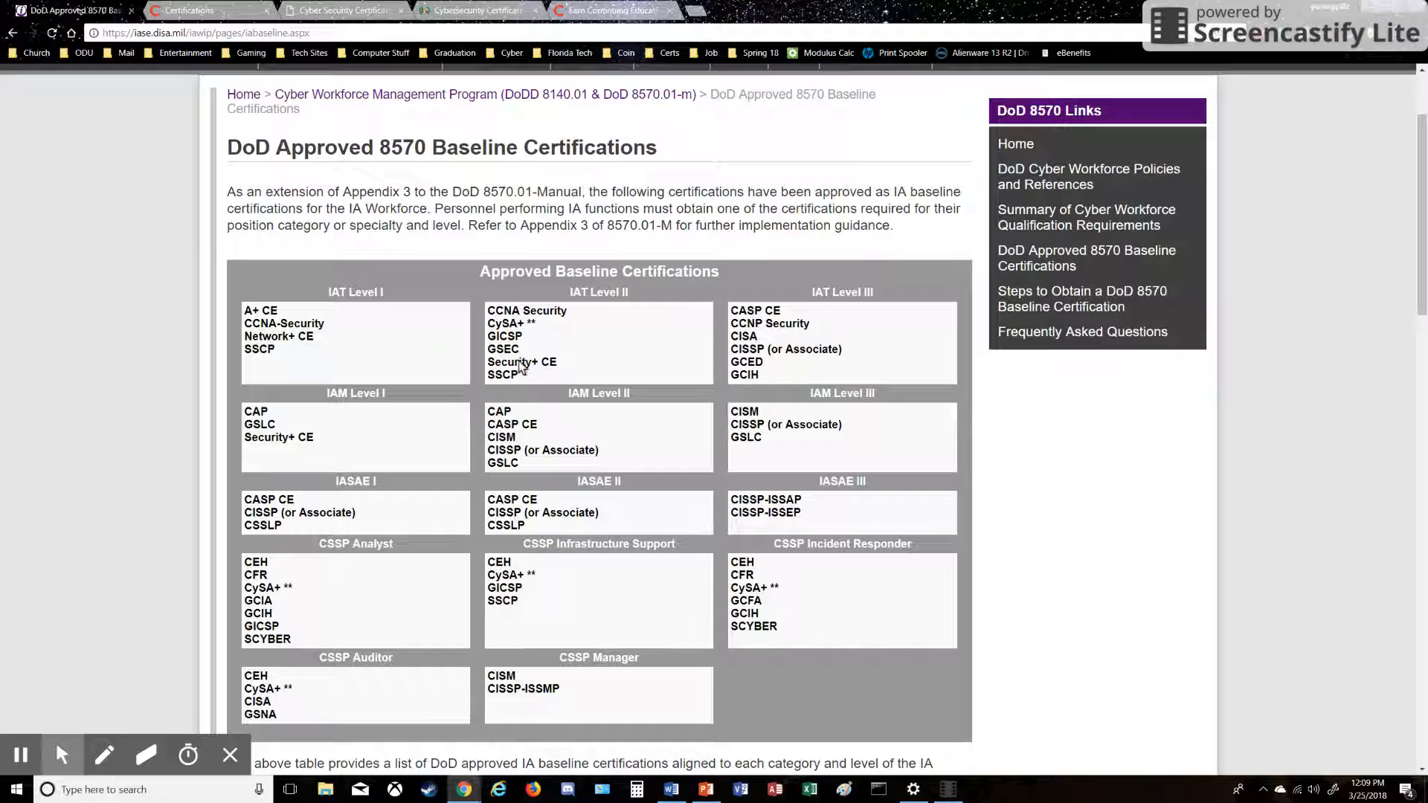
mouse_move(583, 302)
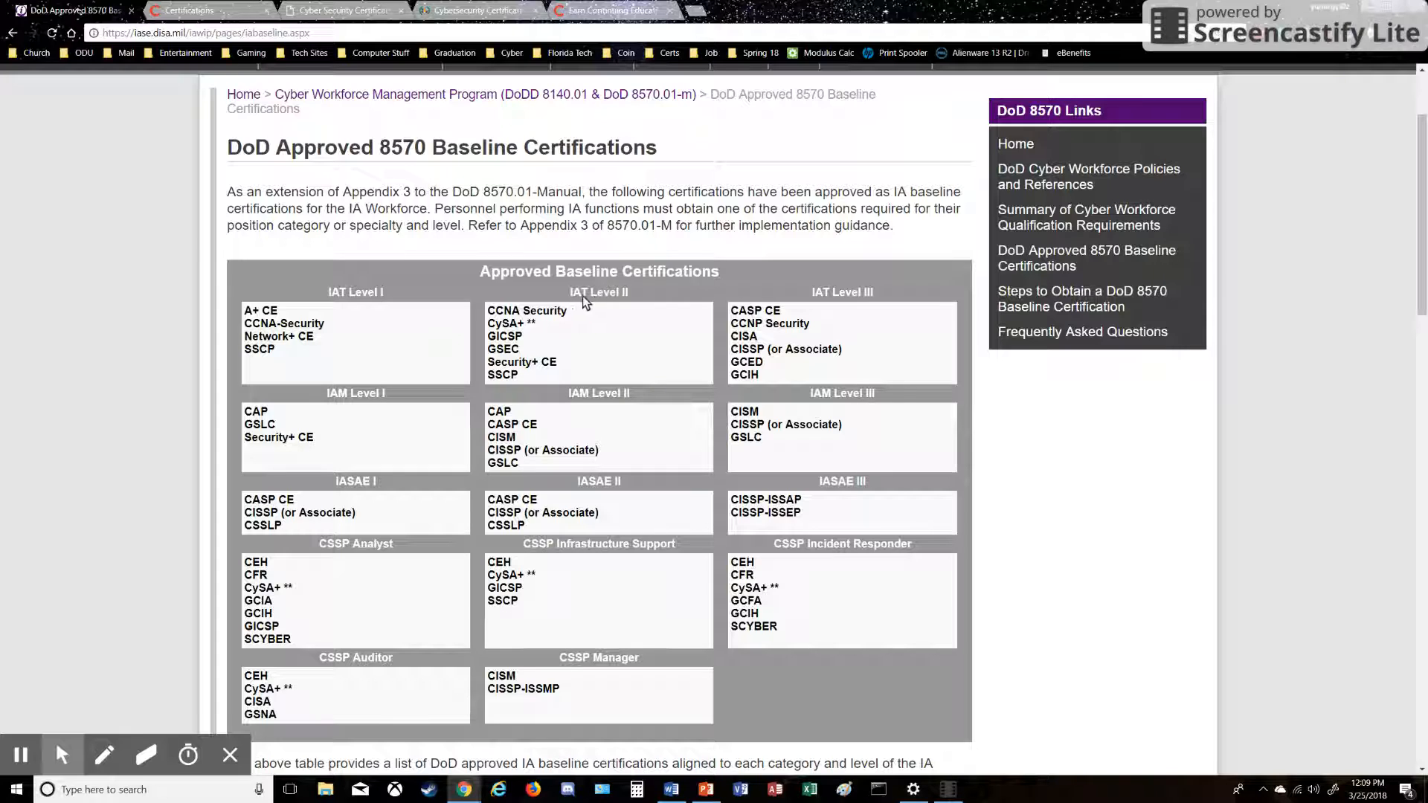
mouse_move(305, 440)
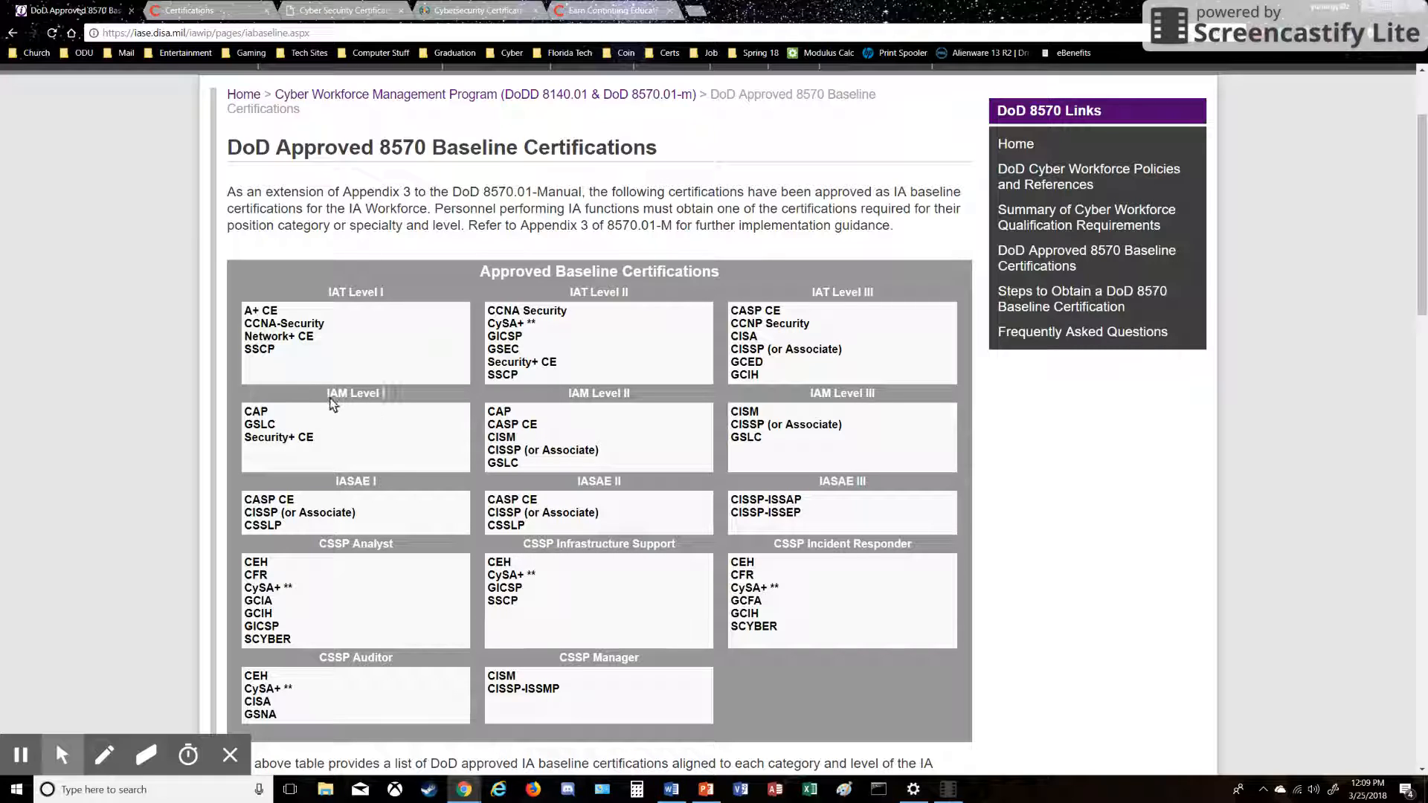
mouse_move(294, 445)
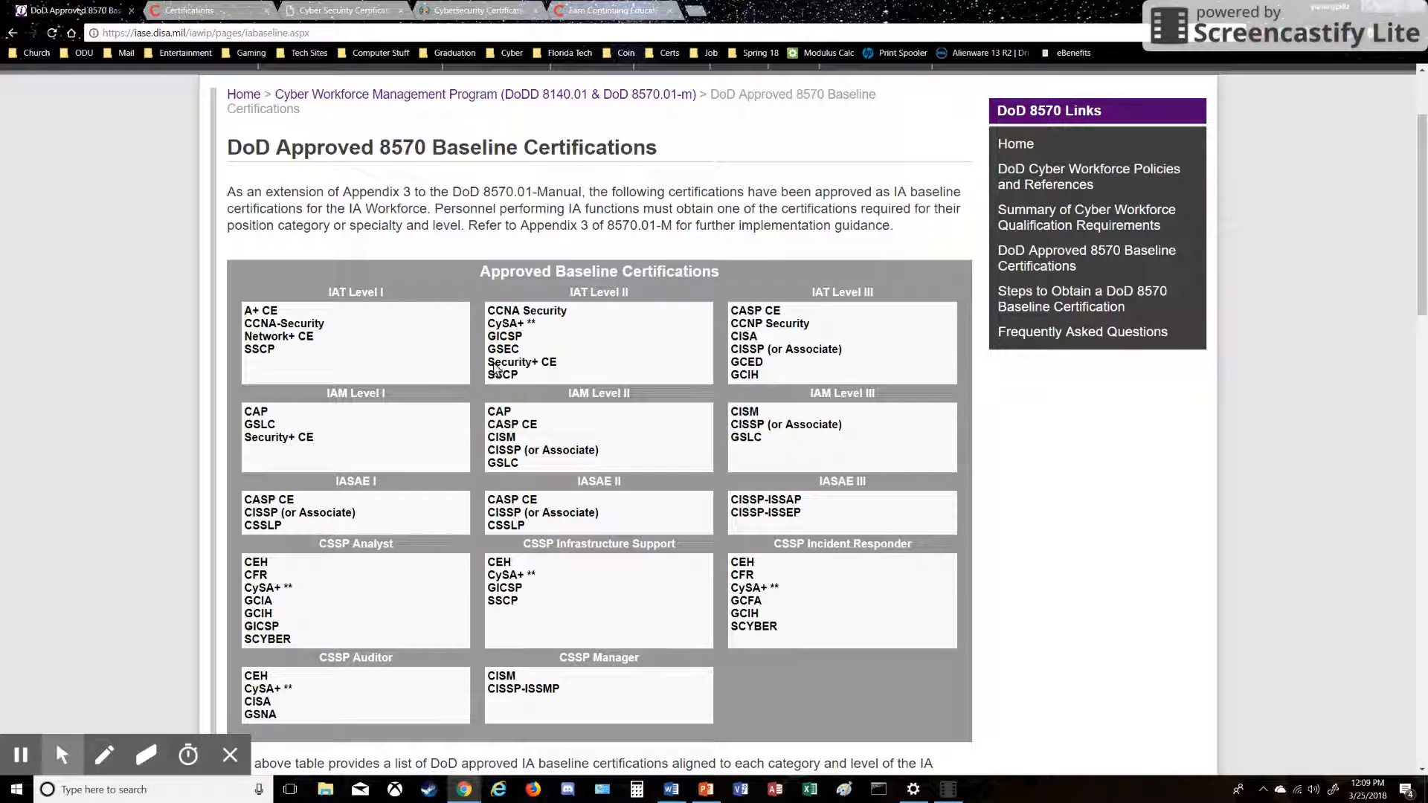
mouse_move(478, 393)
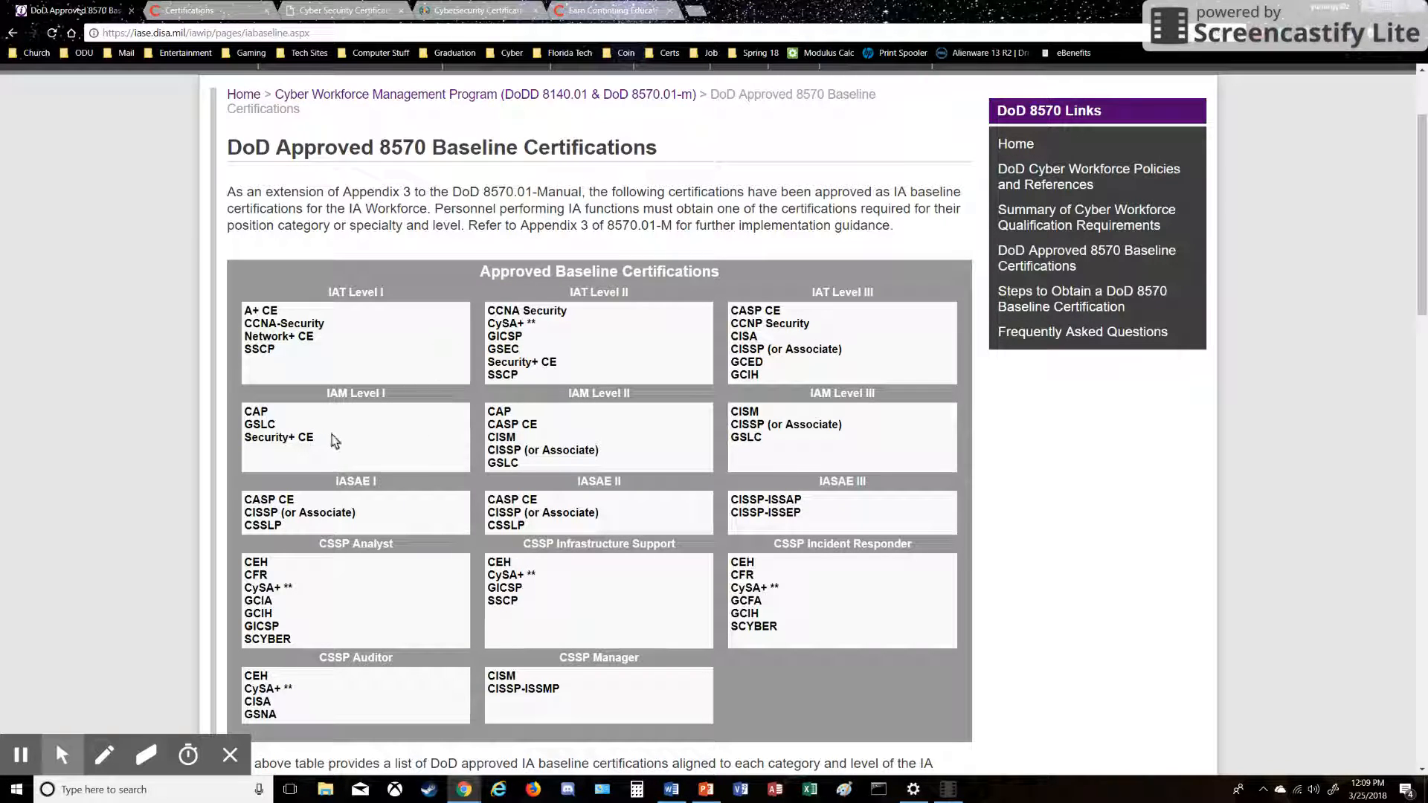
mouse_move(343, 437)
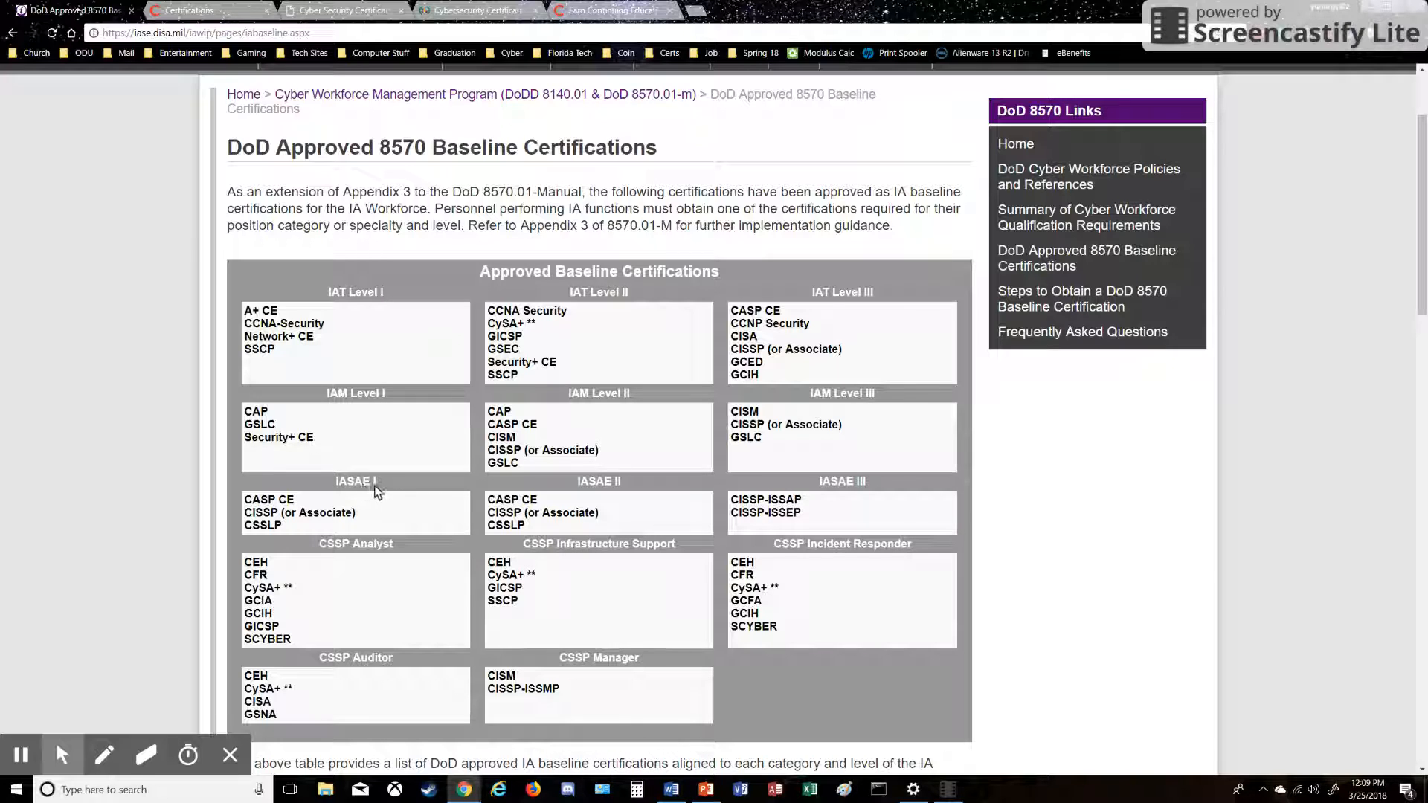
mouse_move(593, 503)
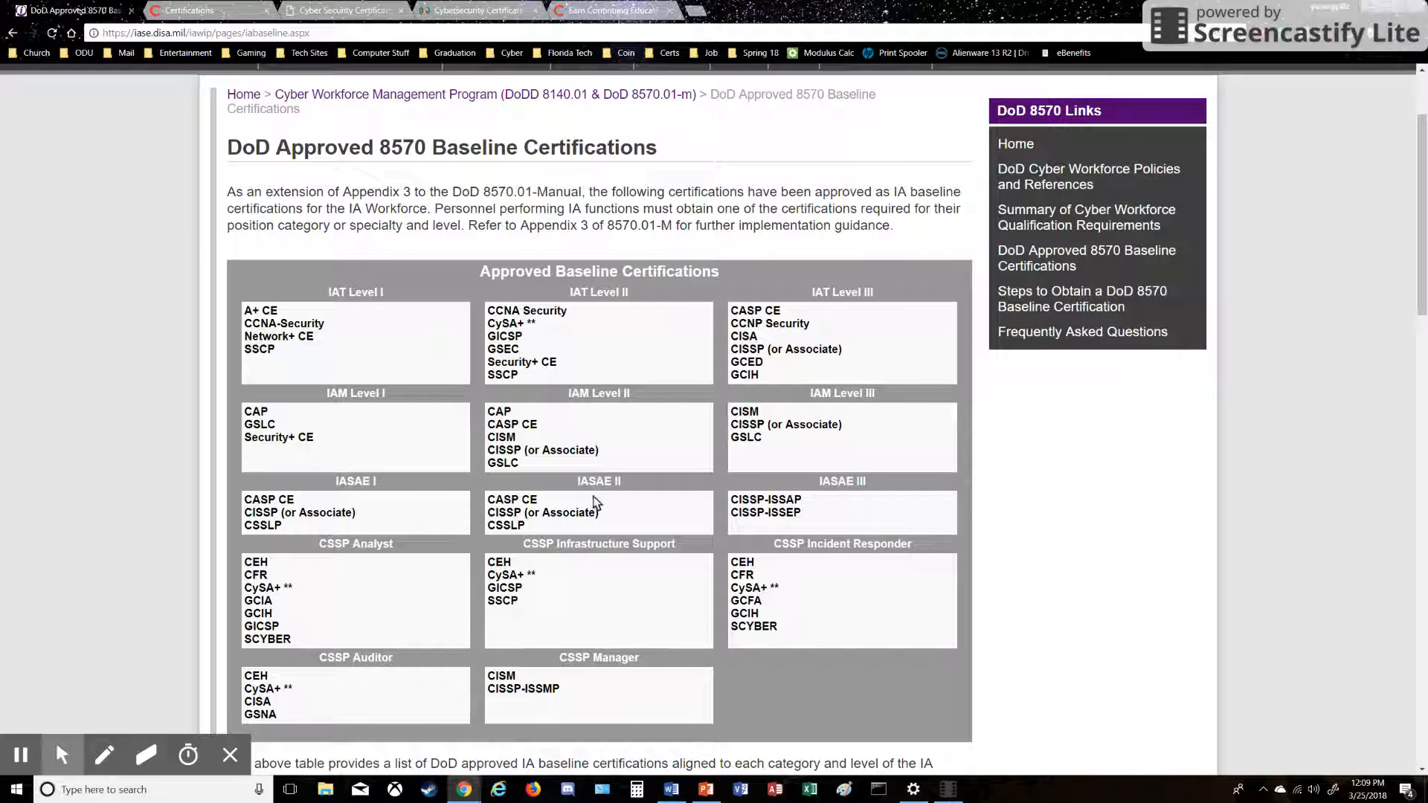
mouse_move(245, 519)
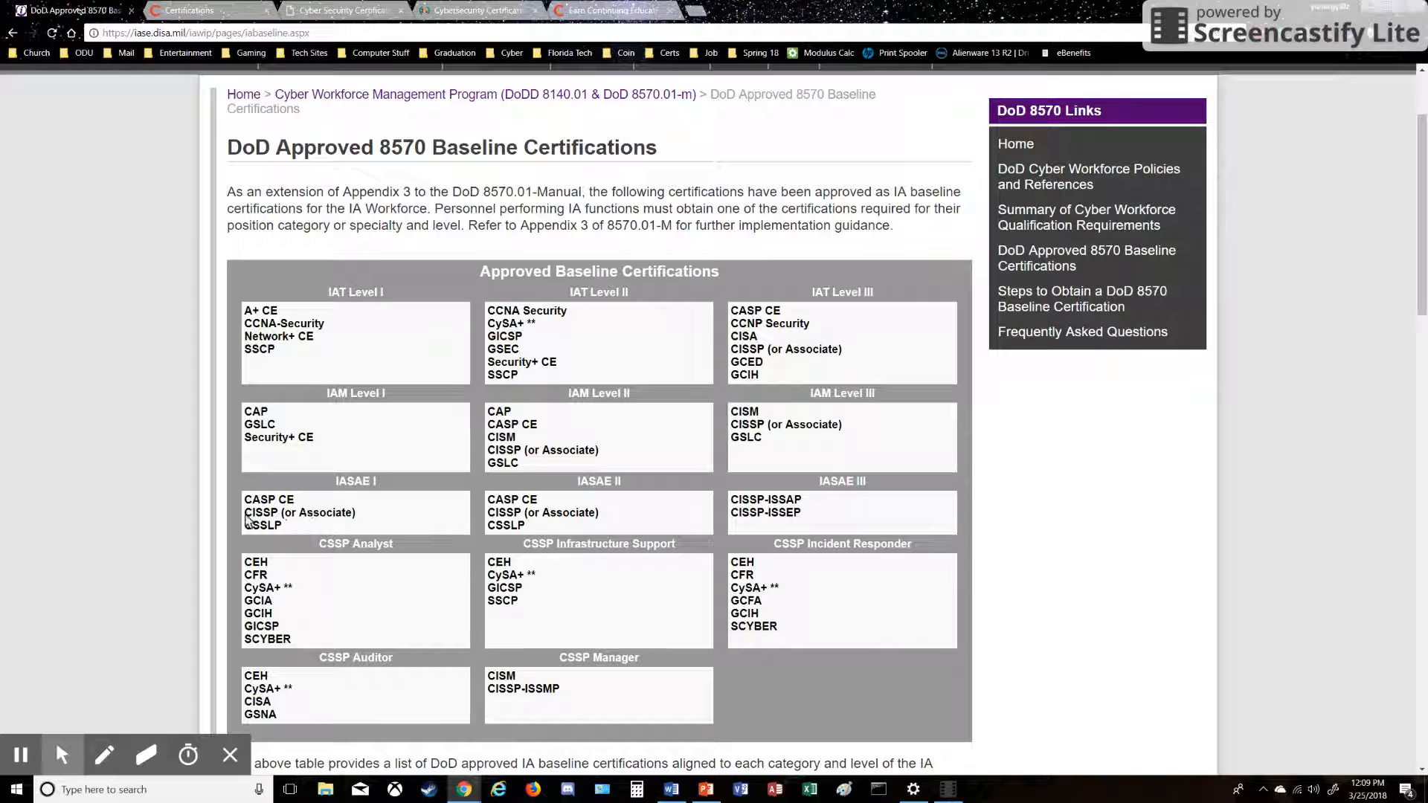
mouse_move(369, 521)
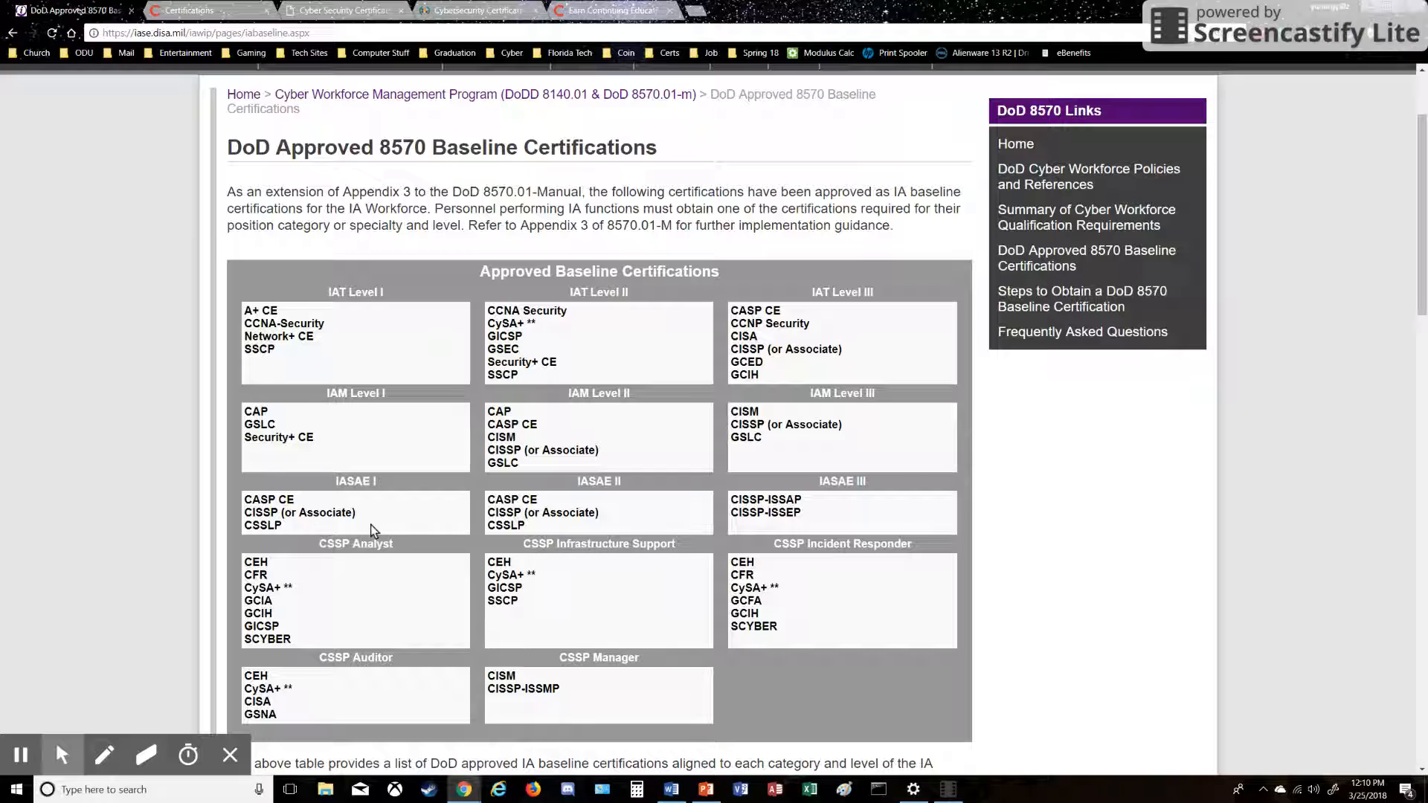
mouse_move(421, 524)
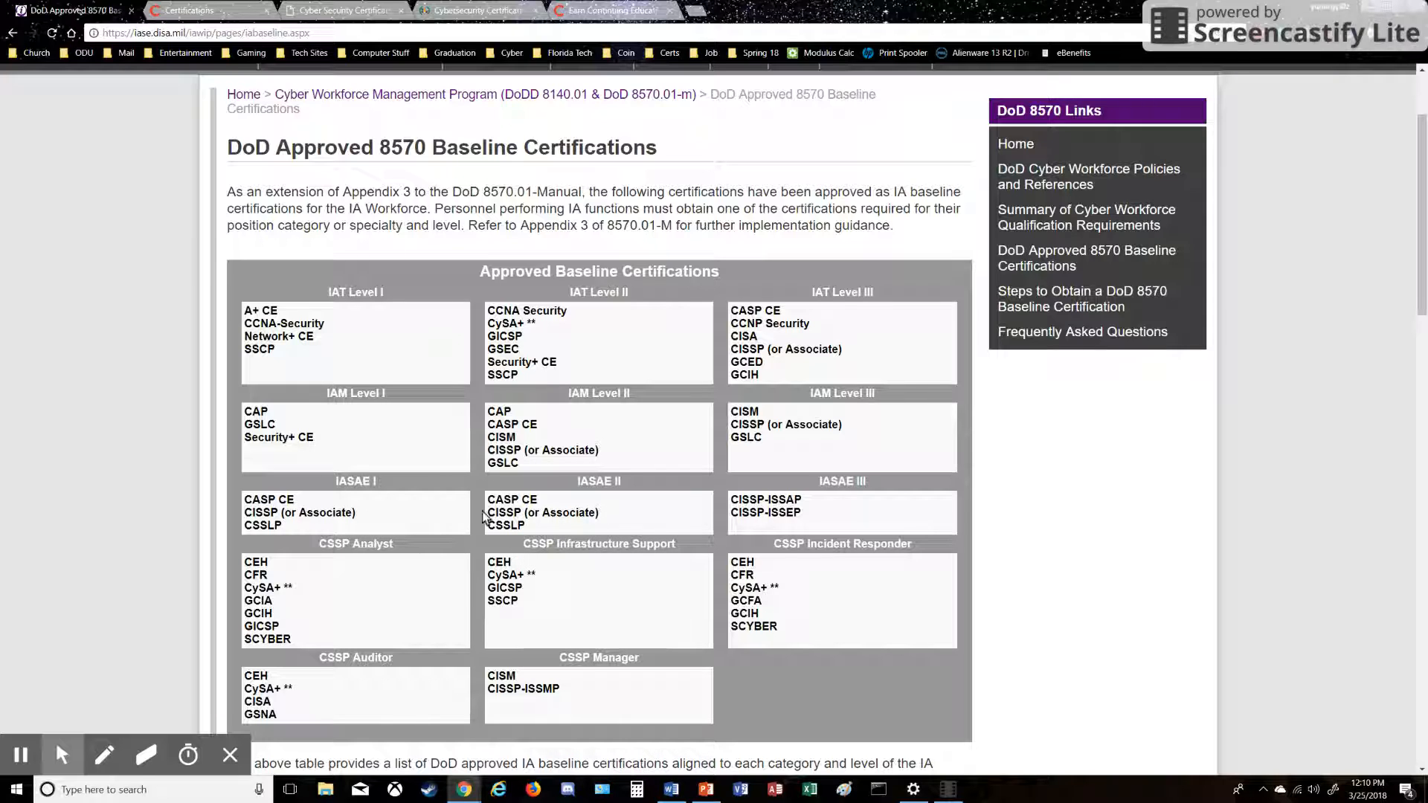
mouse_move(544, 514)
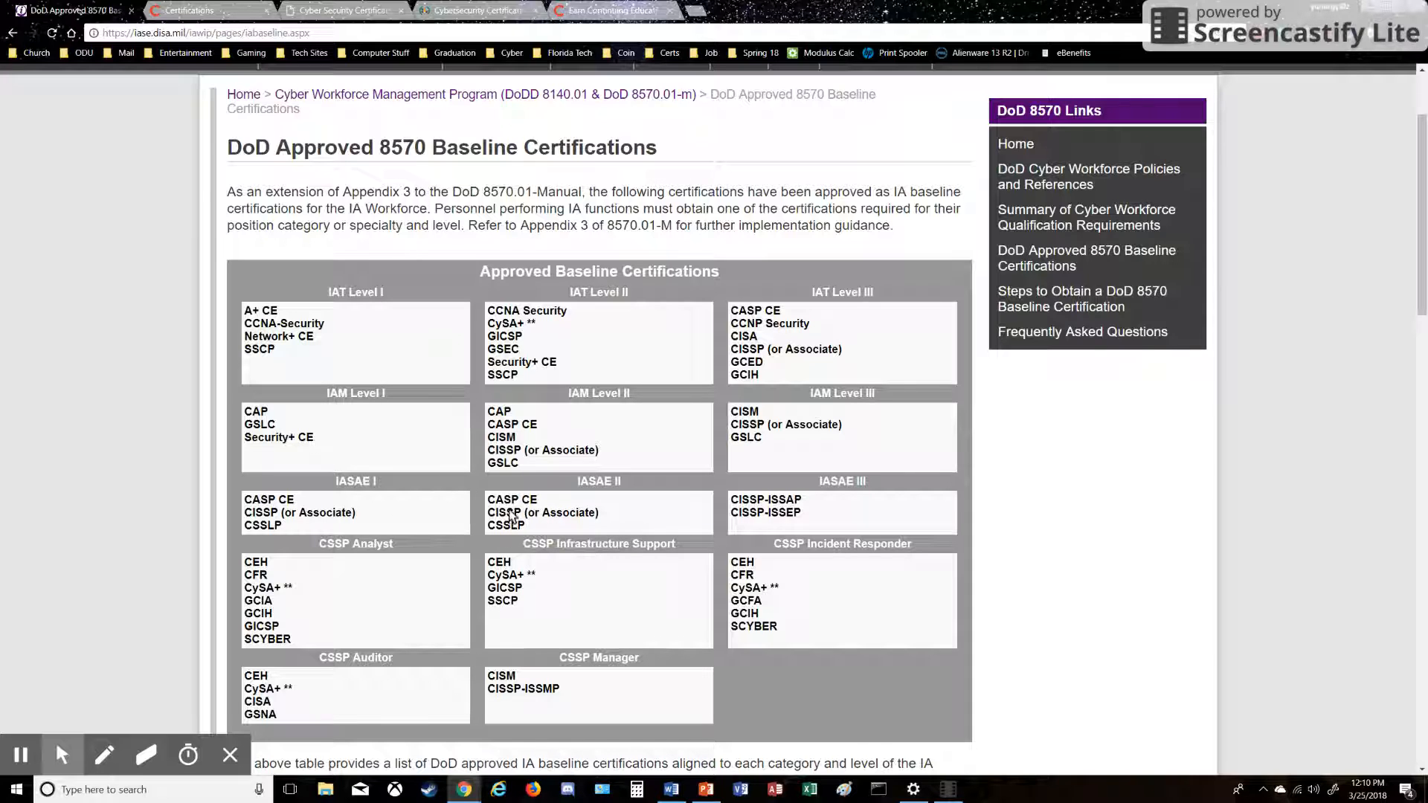
mouse_move(515, 527)
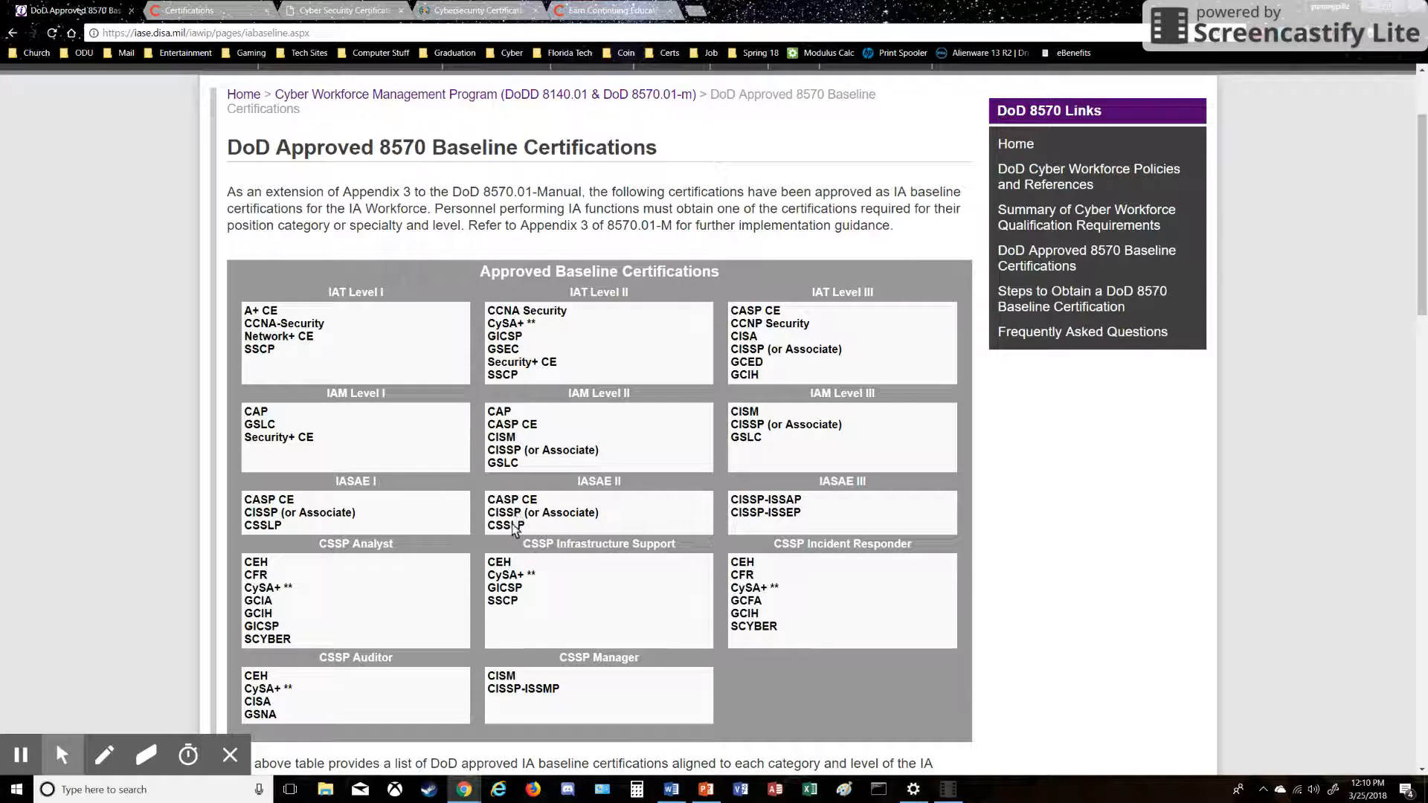
mouse_move(765, 511)
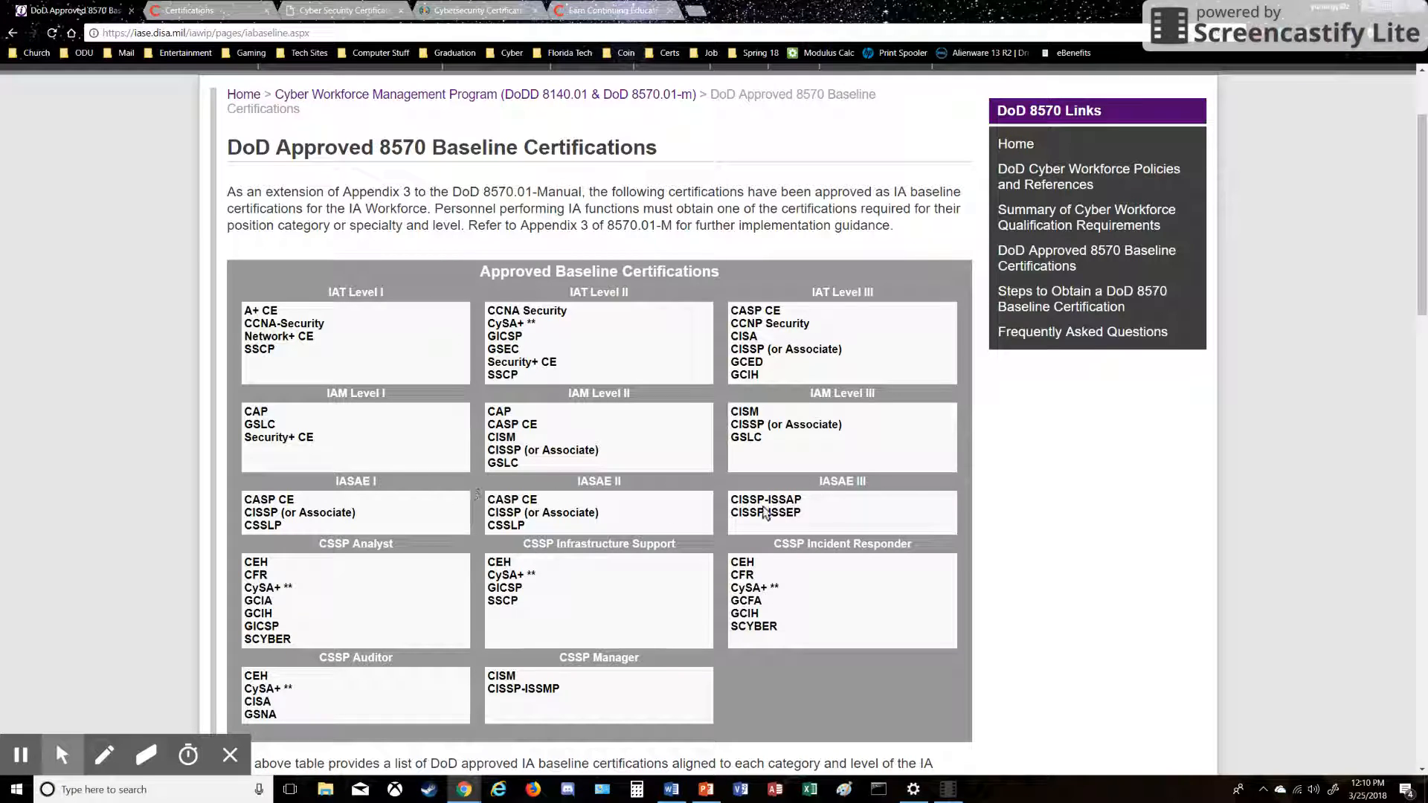
mouse_move(473, 499)
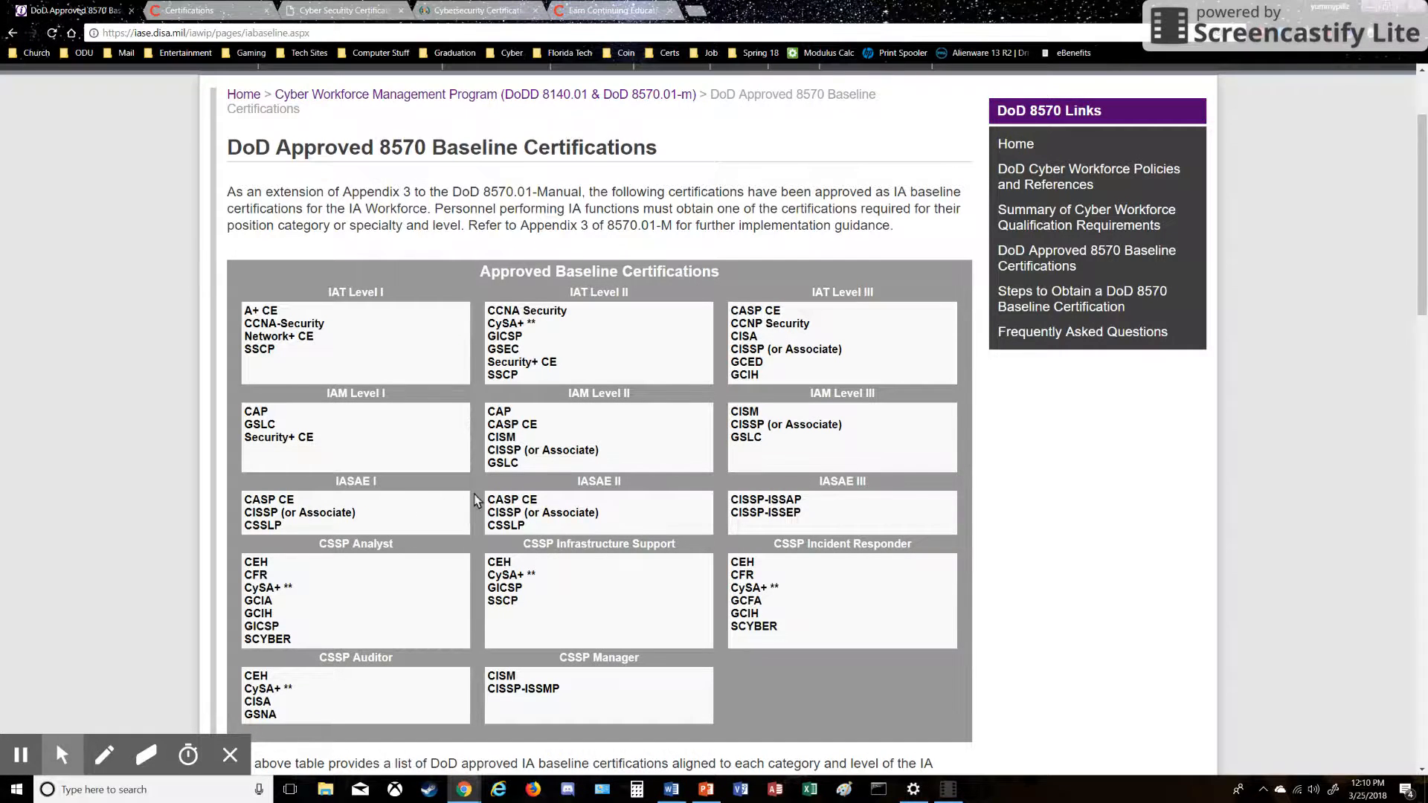
Scroll down to reveal the full certifications table and the explanatory text beneath it.
scroll("down", 3)
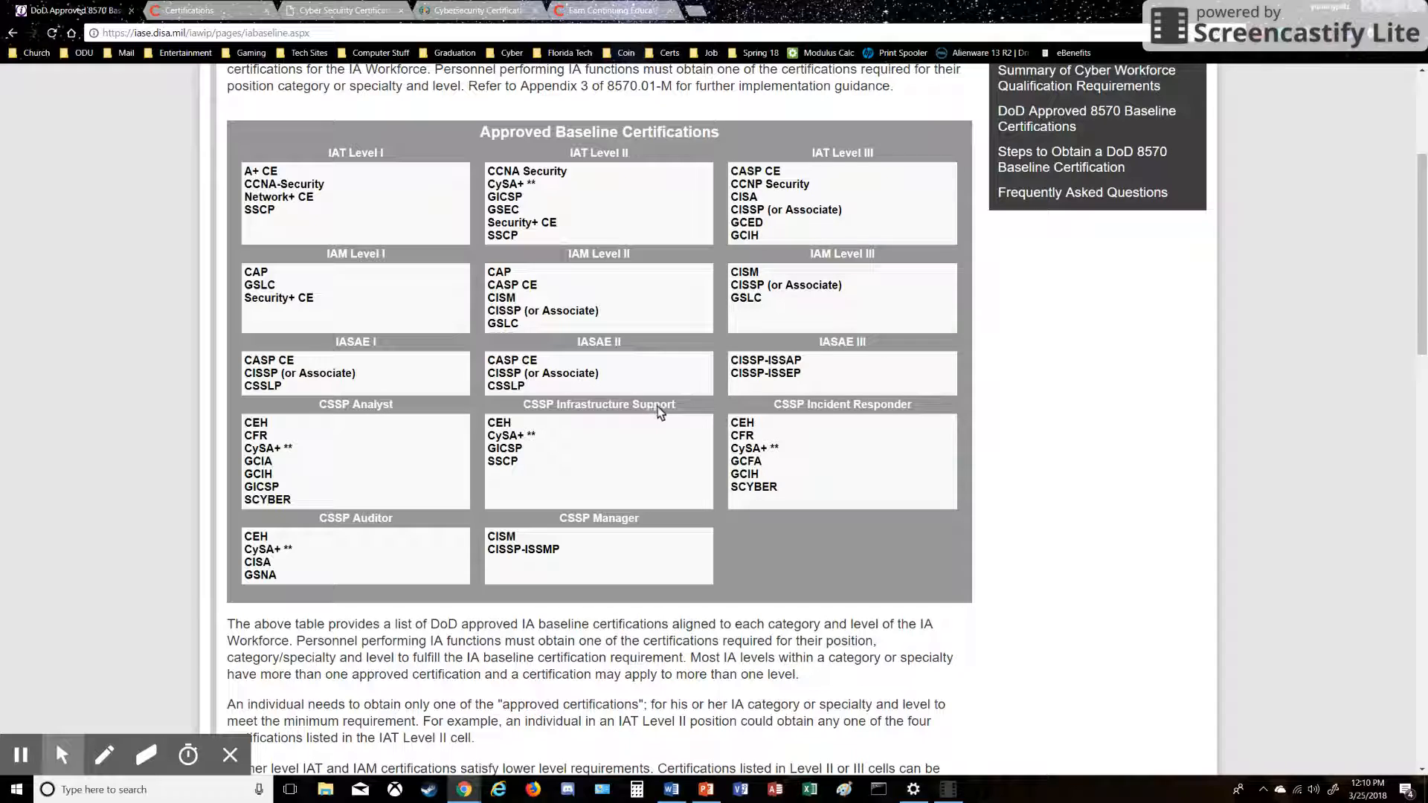
mouse_move(373, 536)
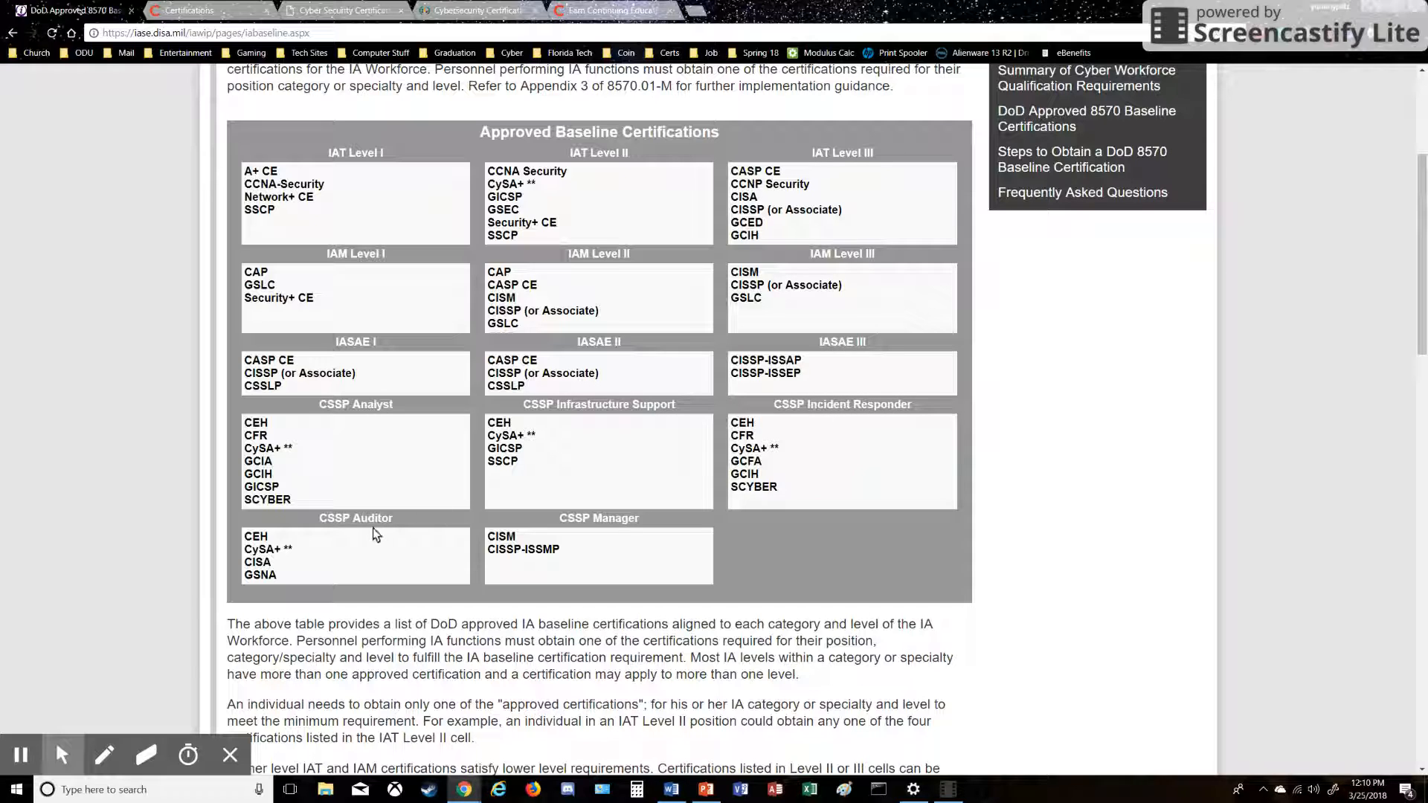
mouse_move(612, 534)
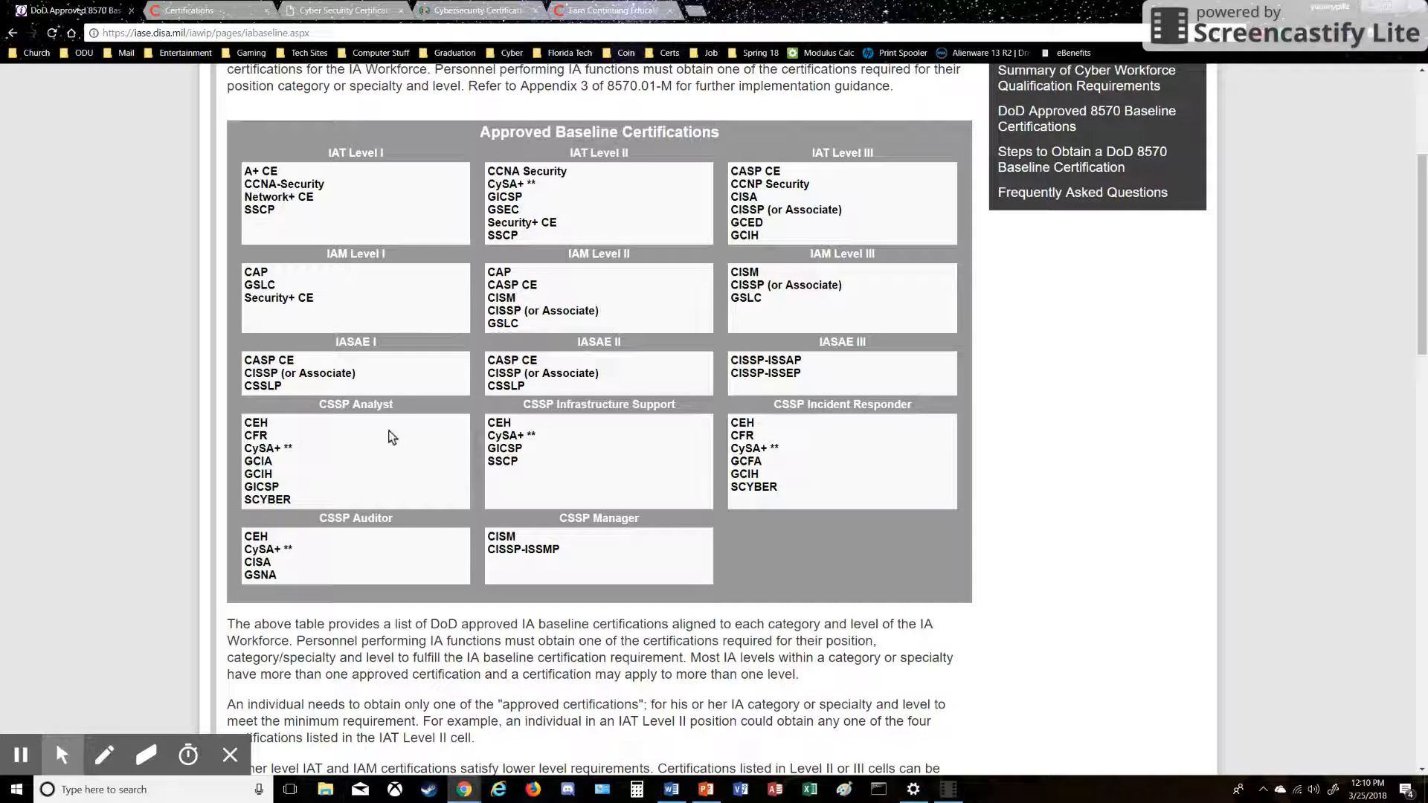
mouse_move(472, 522)
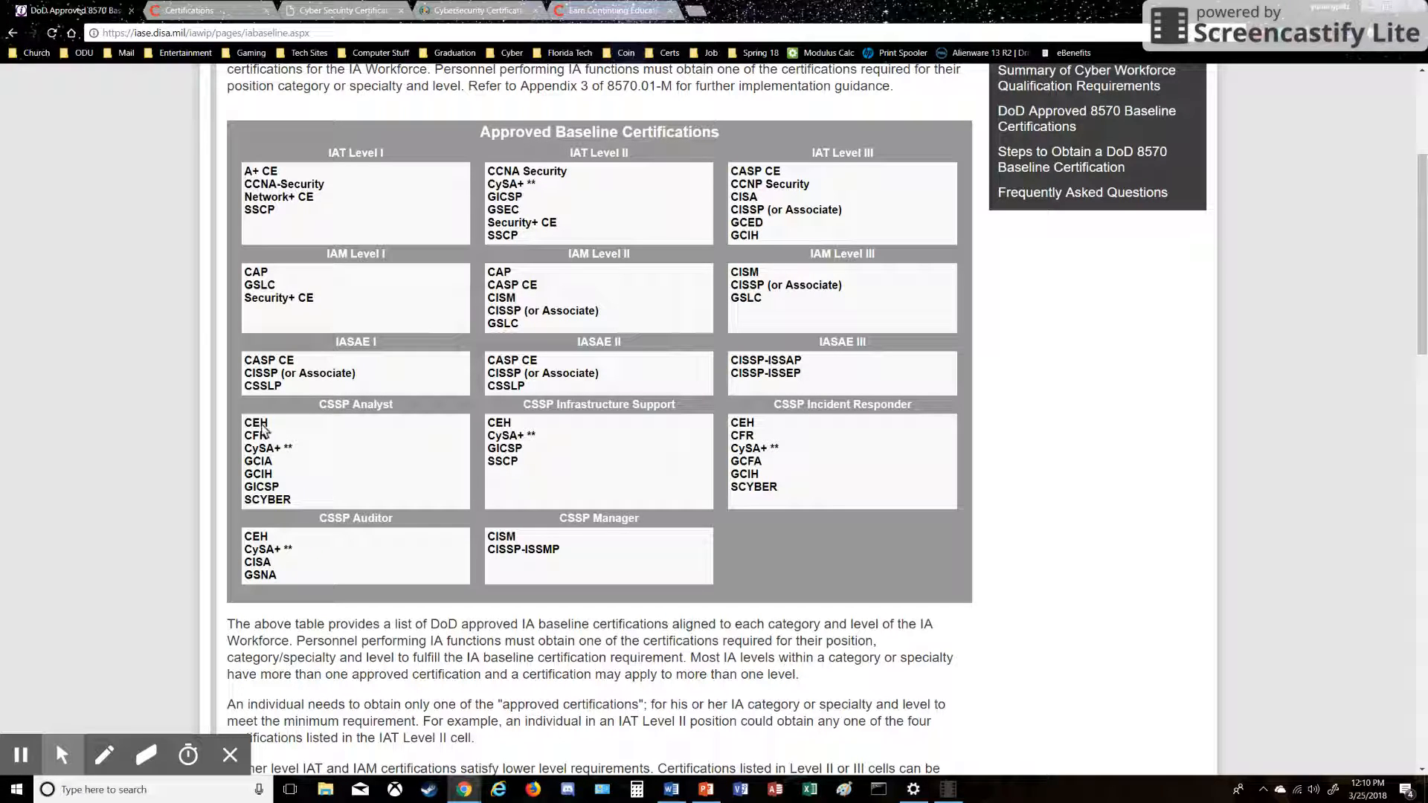
mouse_move(287, 452)
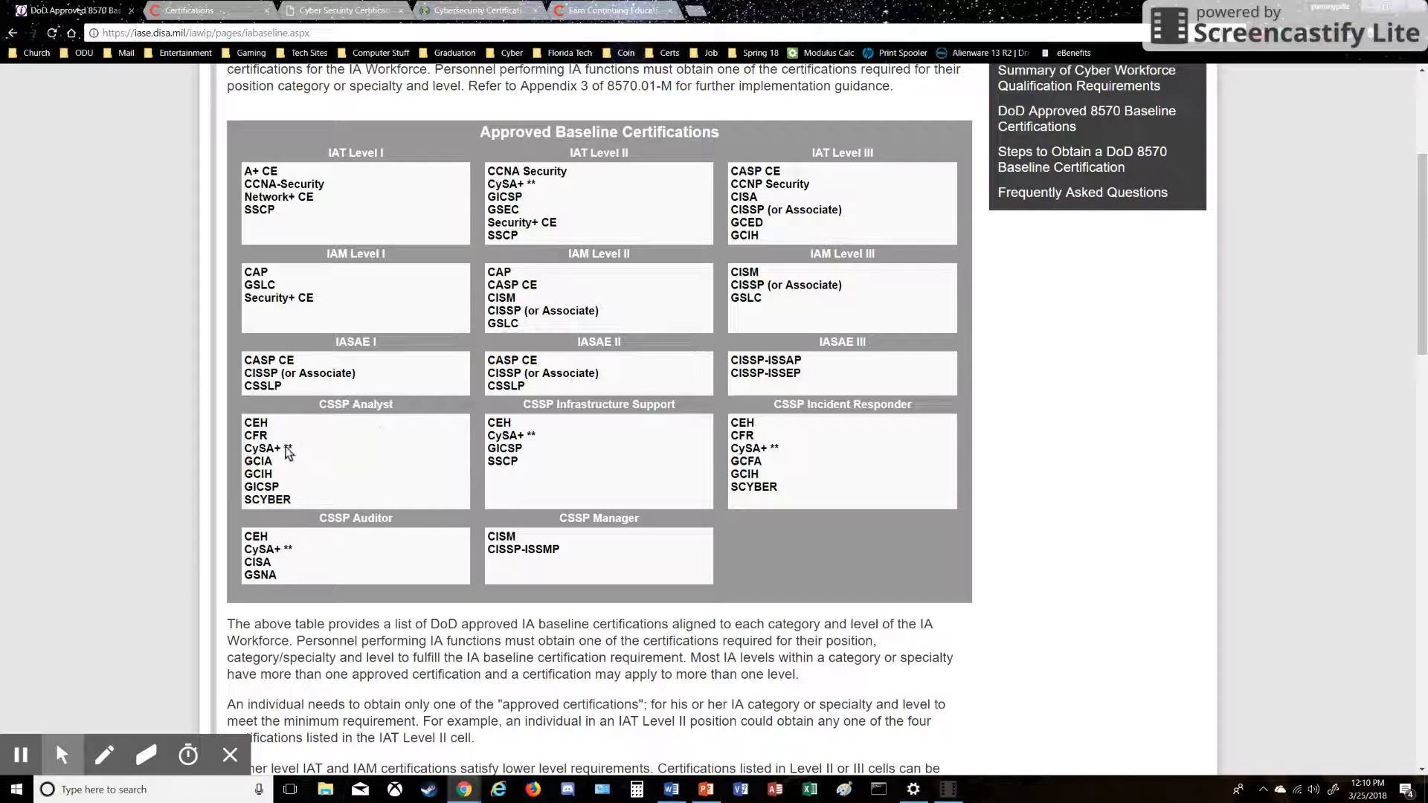
mouse_move(279, 459)
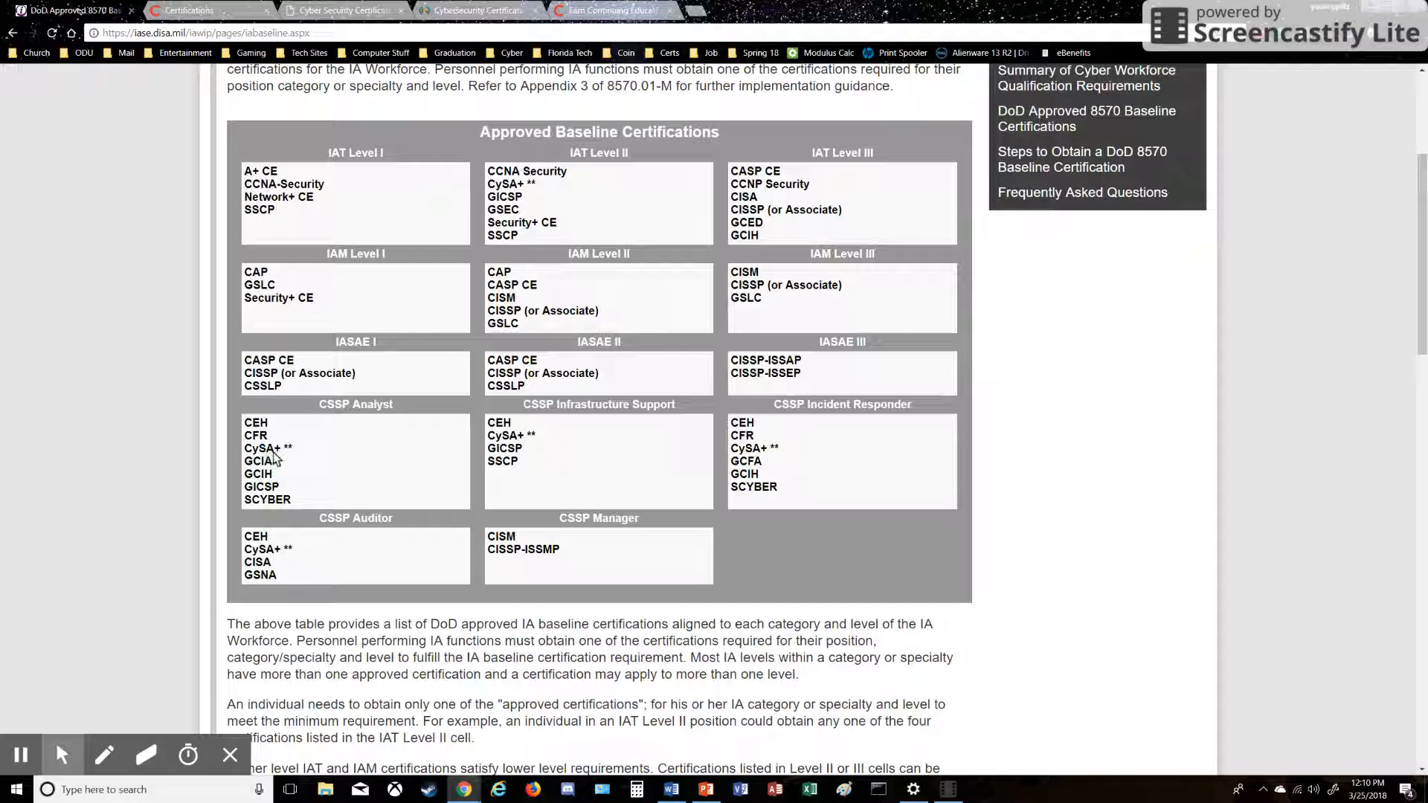
mouse_move(285, 460)
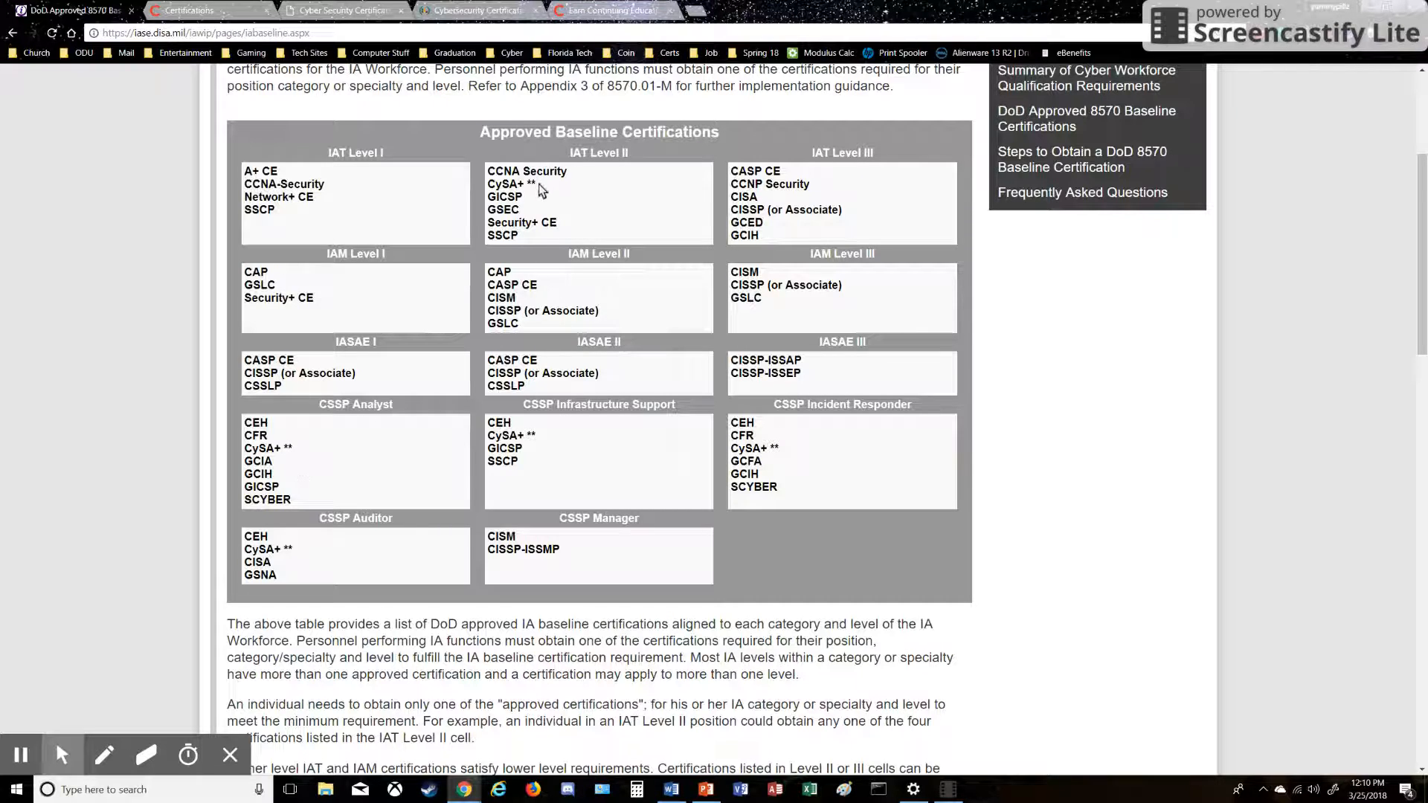
mouse_move(285, 464)
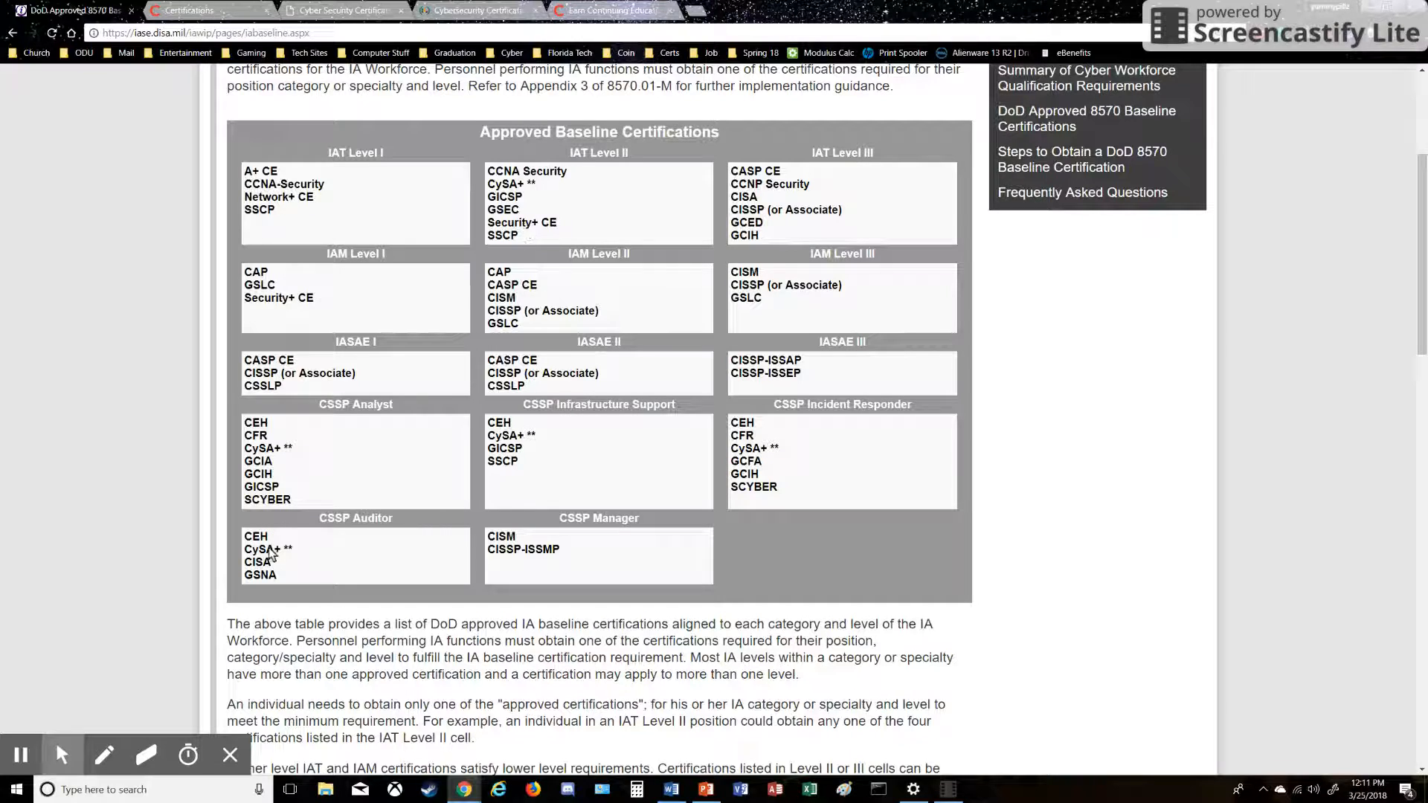
mouse_move(431, 497)
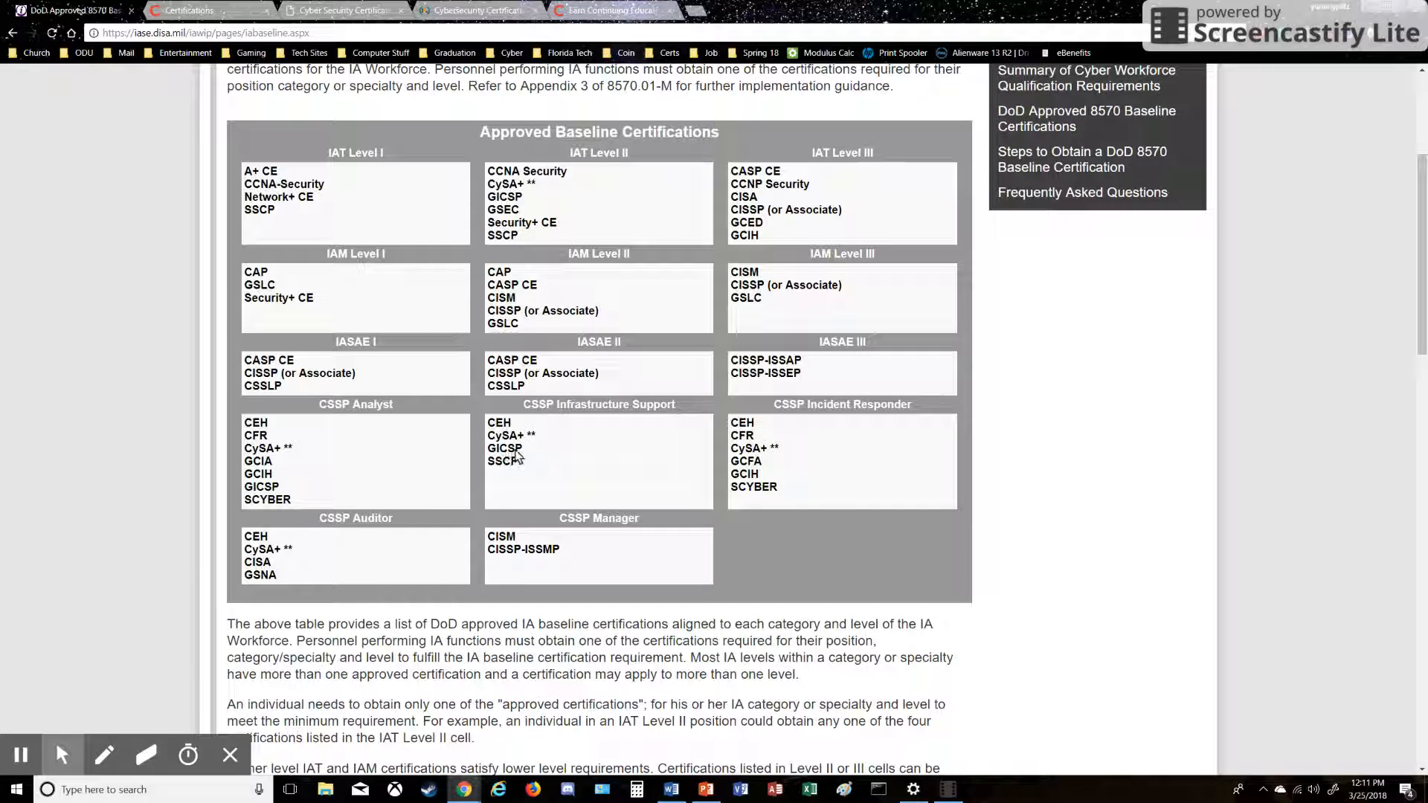
mouse_move(381, 562)
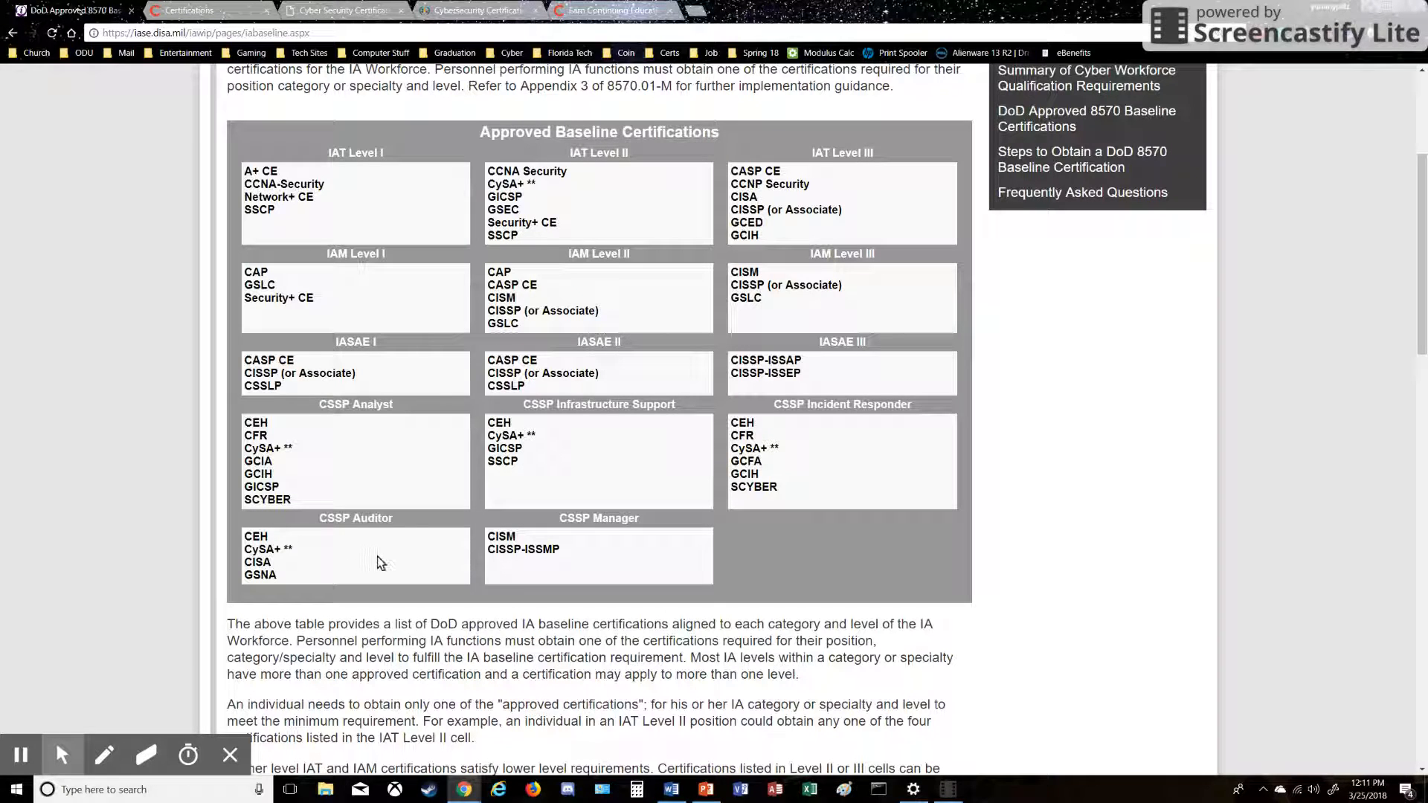